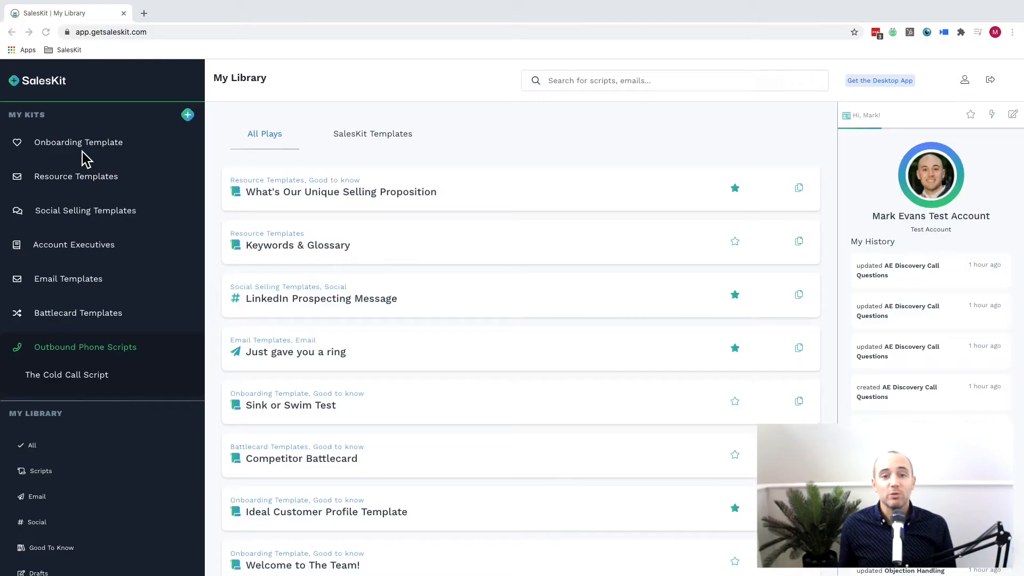
Step: Drag kits so Social Selling Templates sits second and Outbound Phone Scripts precedes Email Templates
left_click(78, 142)
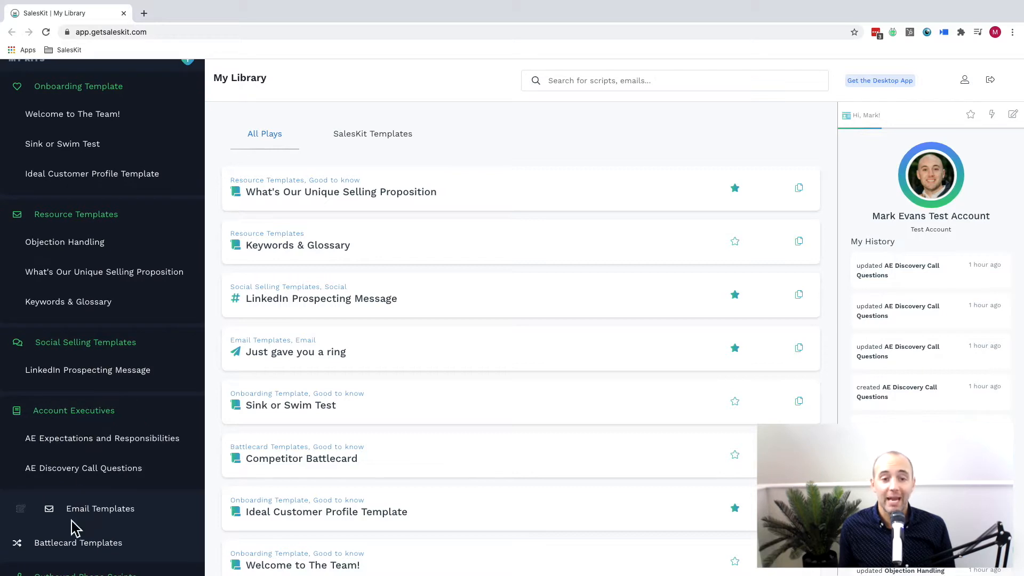
left_click(100, 508)
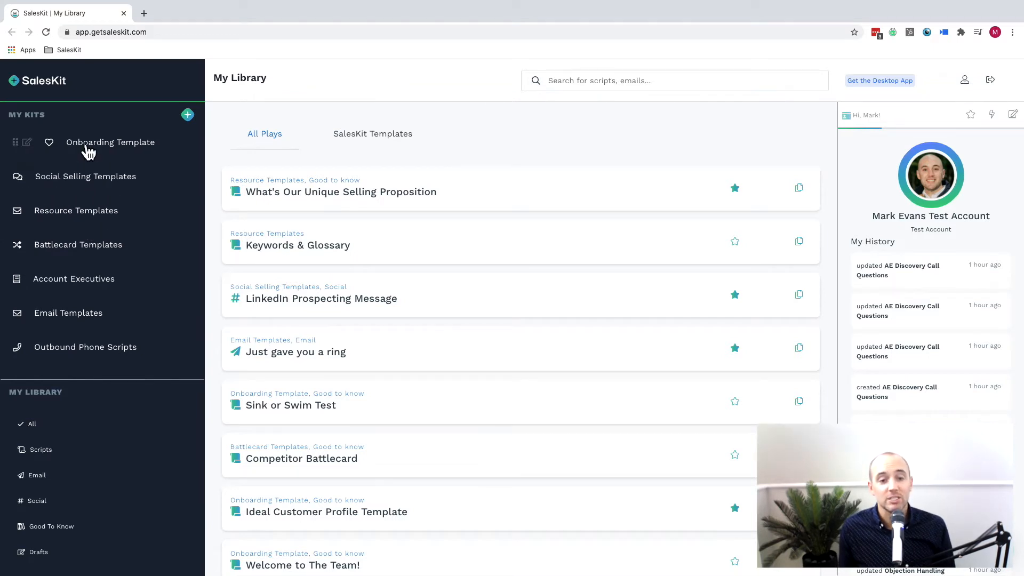
left_click(110, 142)
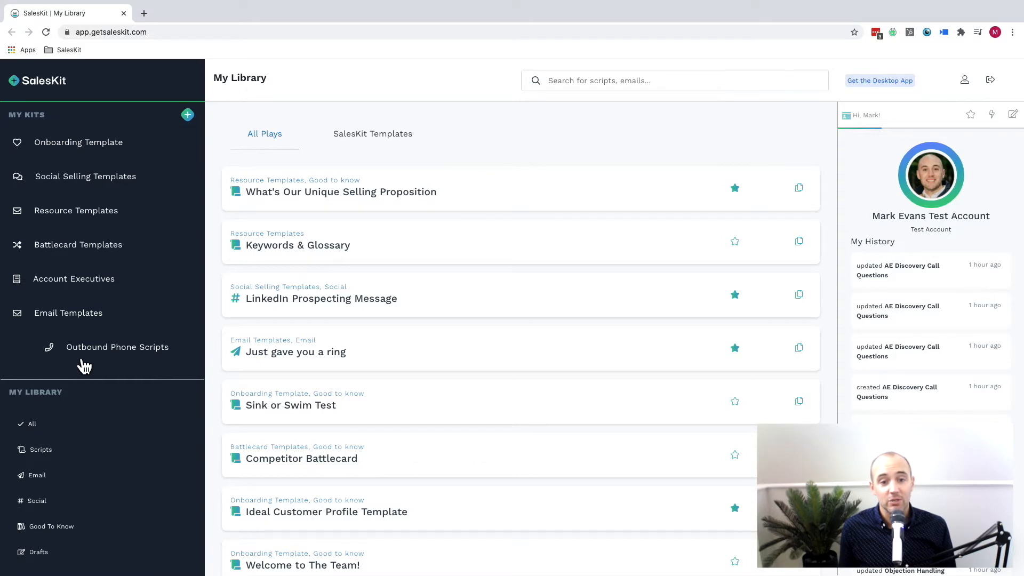
mouse_move(85, 363)
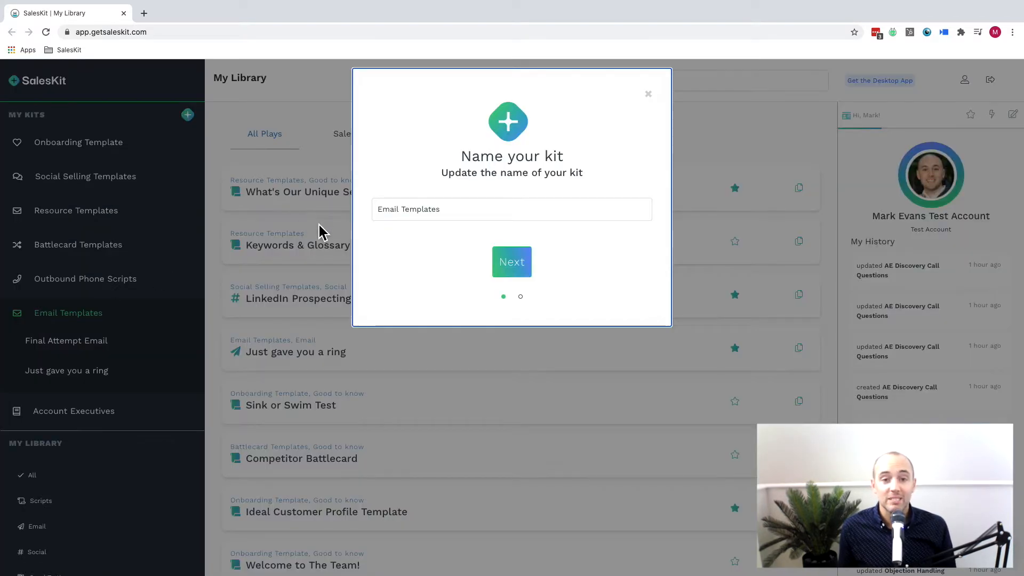
Step: Rename the Email Templates kit to 'The Best Email Templates' and update the kit
type("The Best")
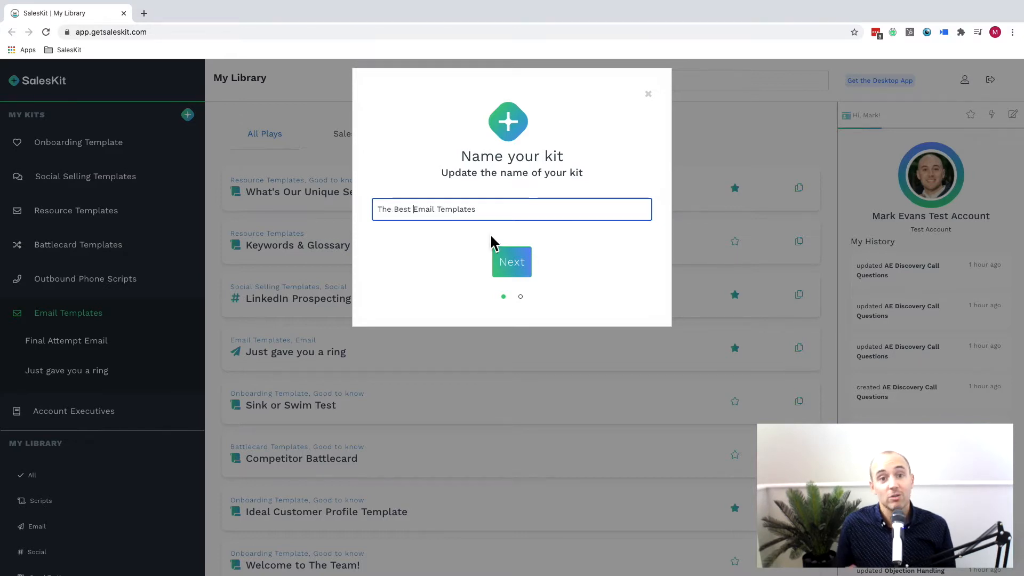
left_click(511, 261)
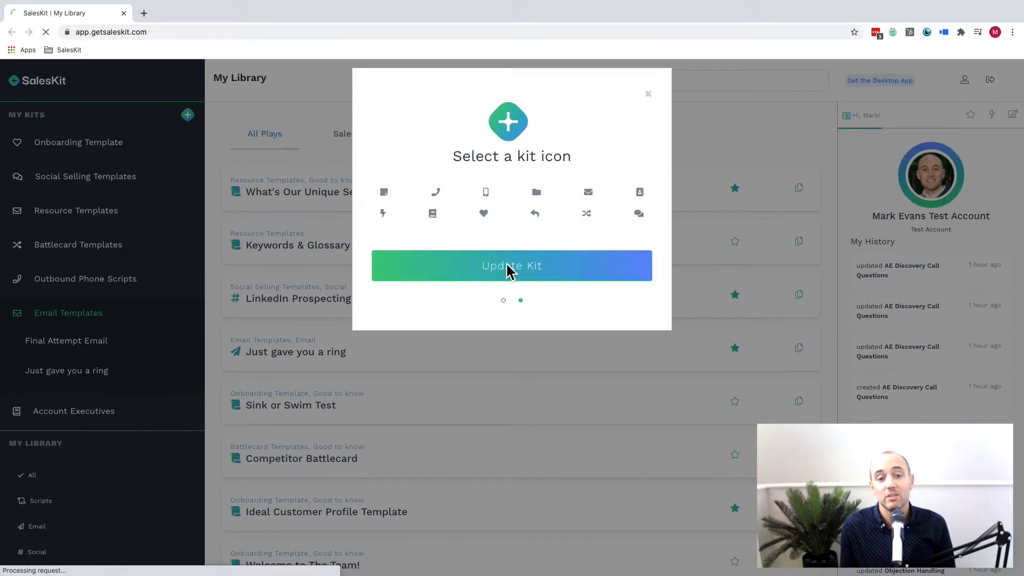
left_click(511, 265)
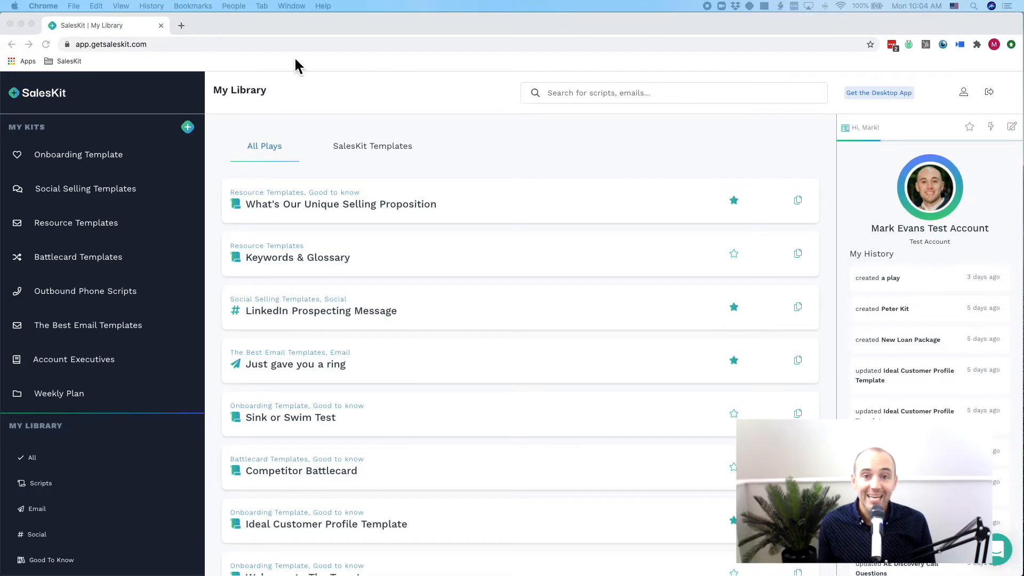
Step: Open the Objection Handling play, then start a new play from the My Kits plus menu
left_click(79, 154)
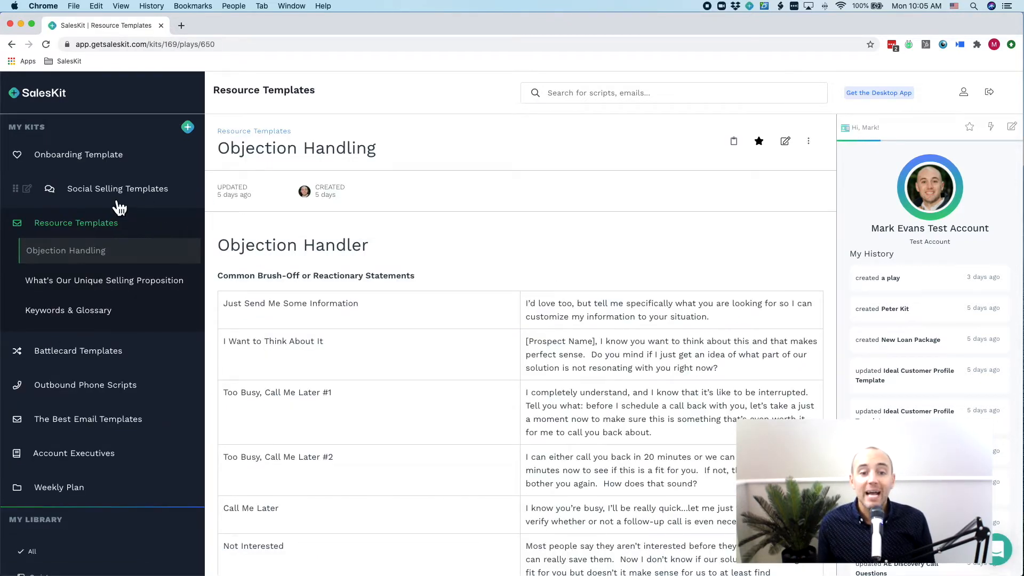
left_click(187, 127)
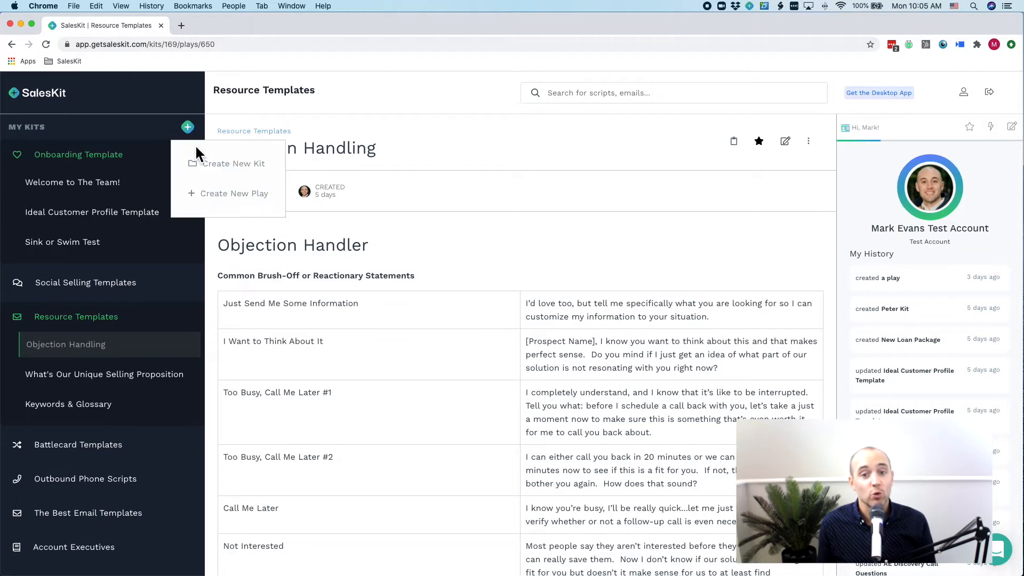
left_click(234, 193)
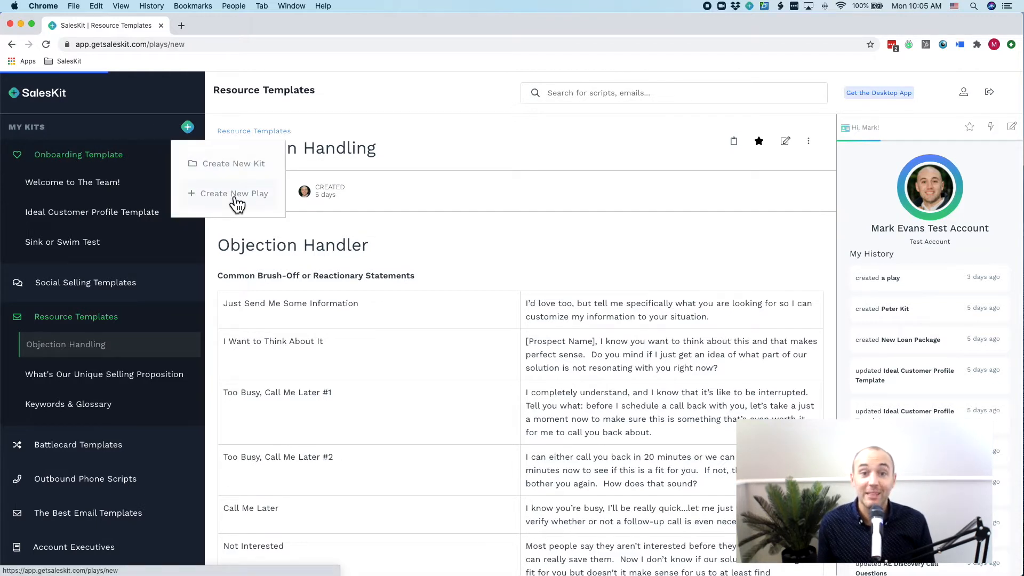
Step: Title the new play 'Title Goes Here' and replace the sample body text with a heading
left_click(233, 193)
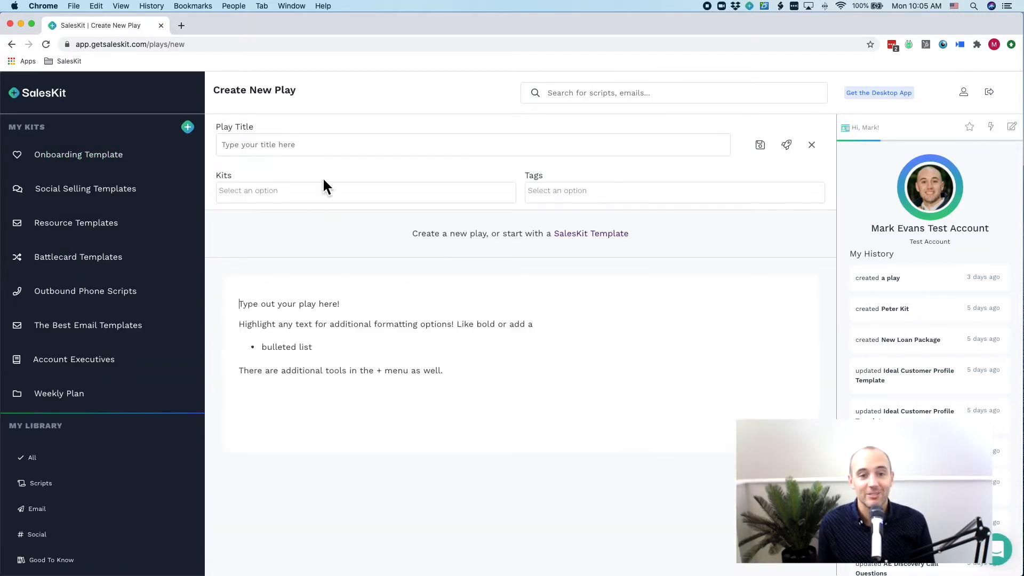
type("Title Goes Here")
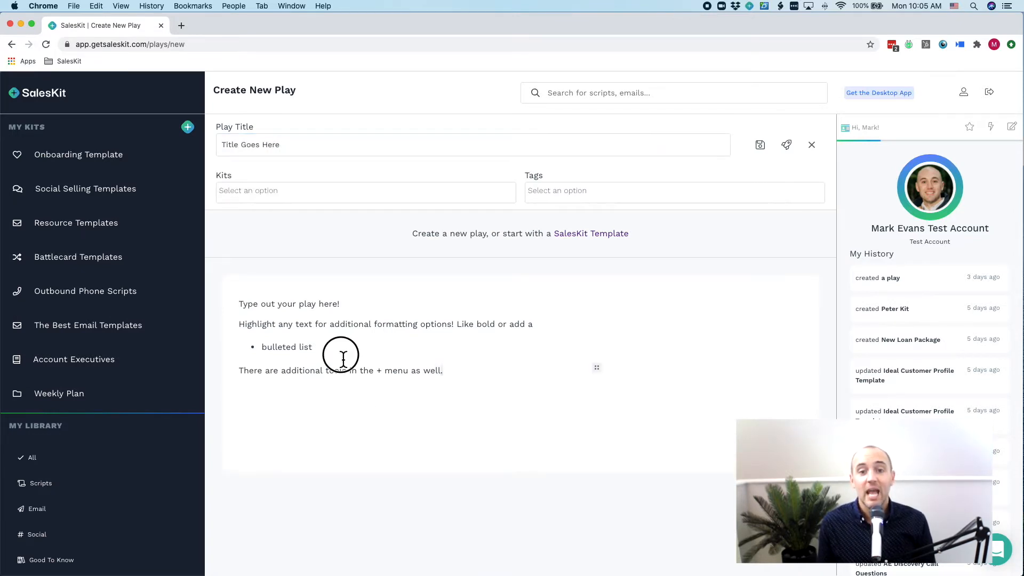
left_click(293, 303)
type("Heading")
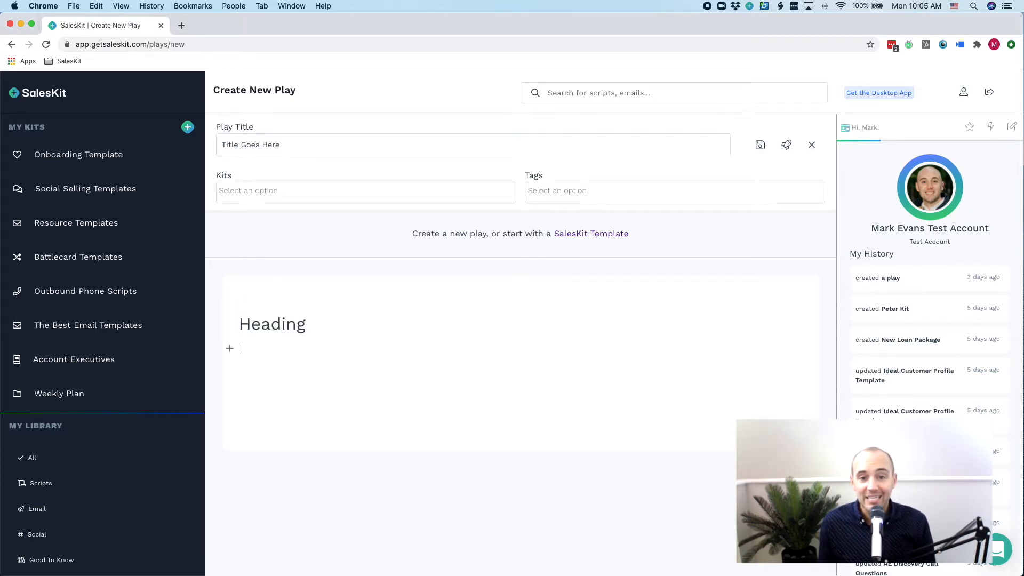
Step: Add a table, a three-item numbered list and an empty image block to the play
left_click(230, 348)
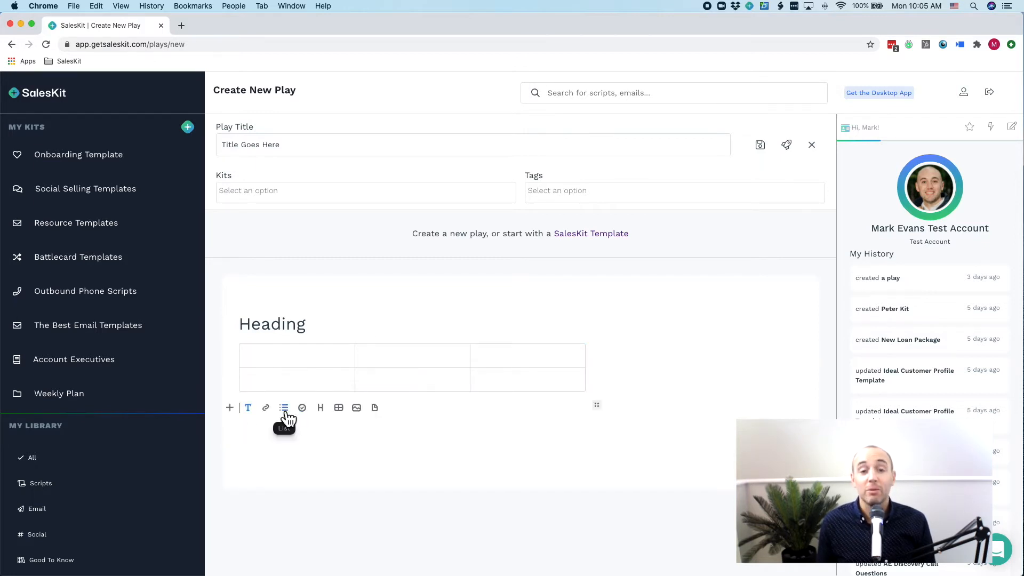
left_click(284, 407)
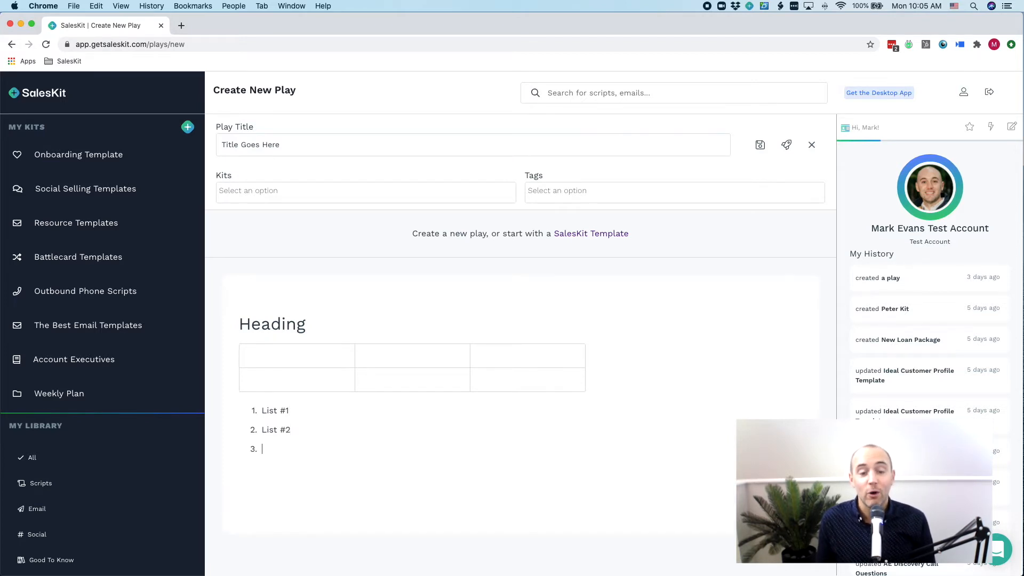
type("Third")
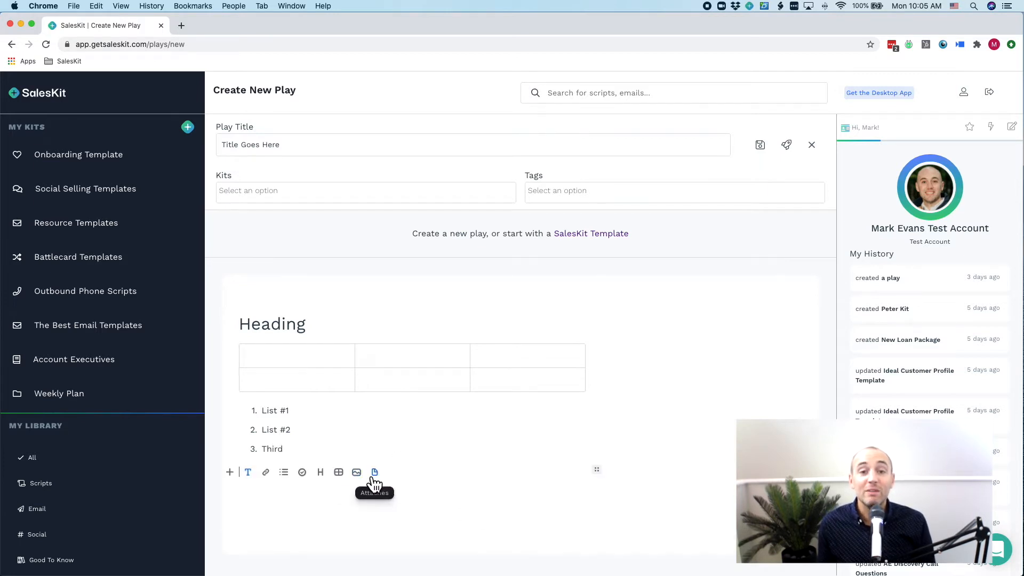
left_click(374, 472)
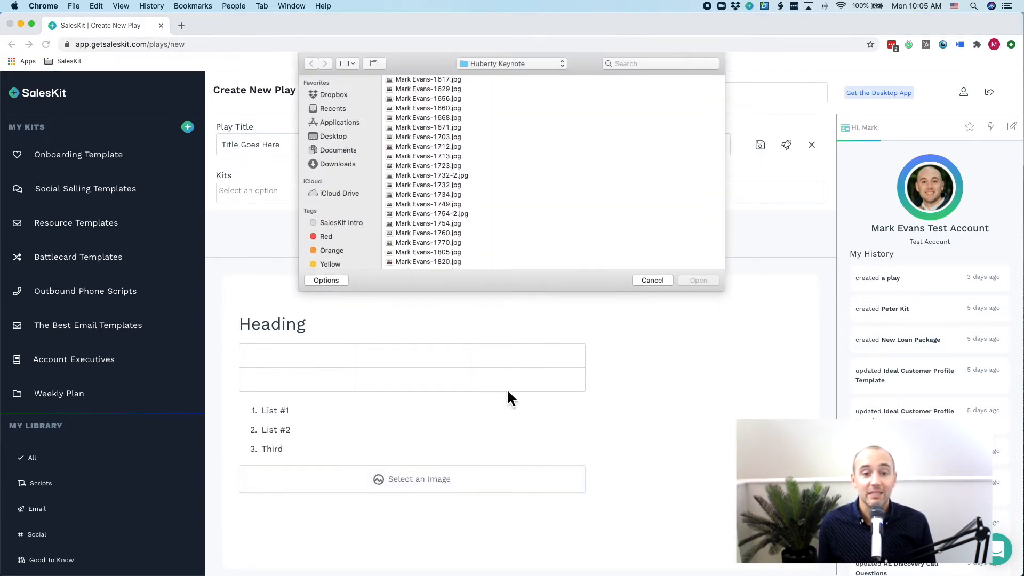
left_click(651, 280)
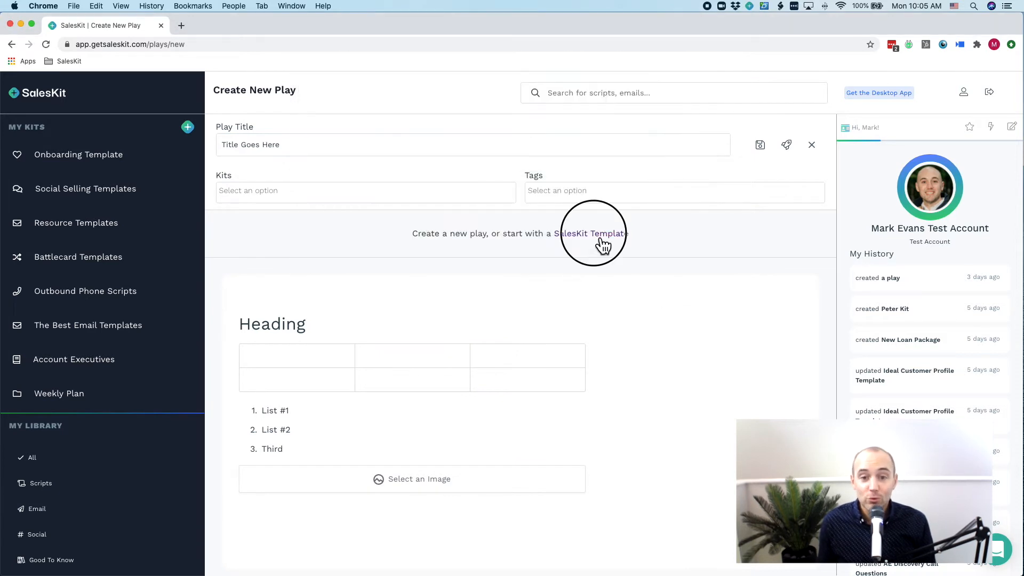
Step: Browse the SalesKit Templates collection and preview a template before returning to the list
left_click(591, 233)
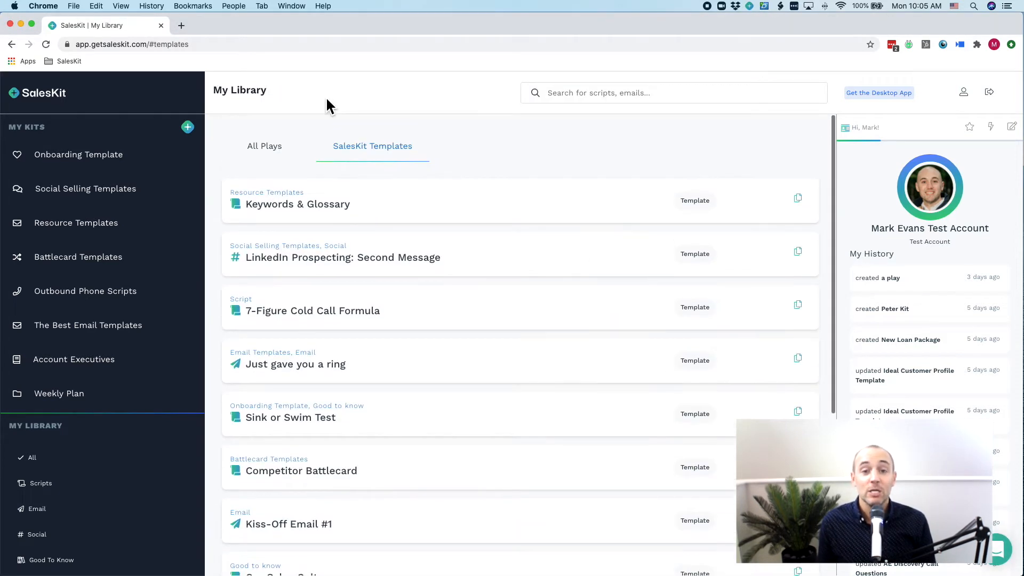
scroll("down", 3)
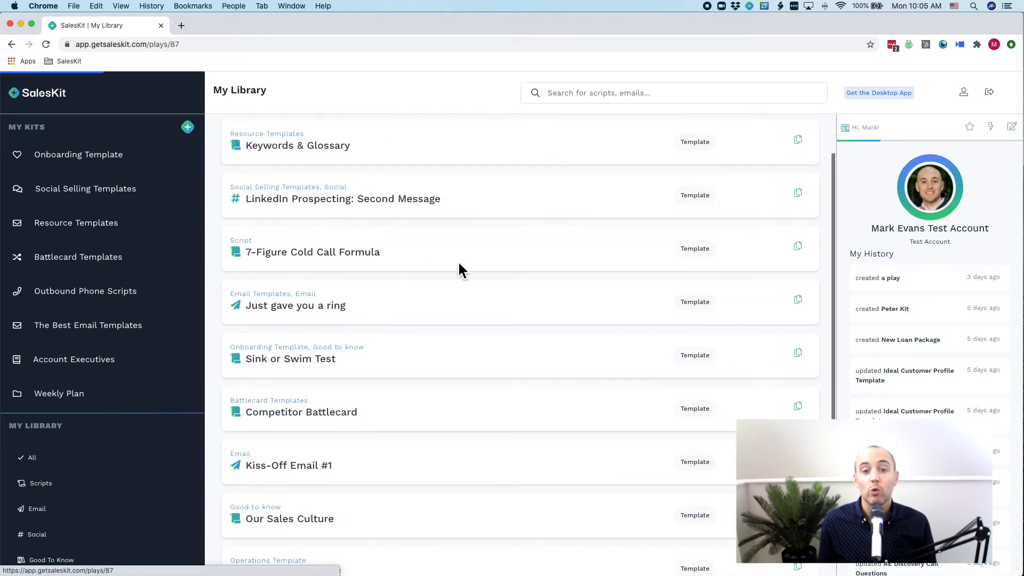
left_click(312, 251)
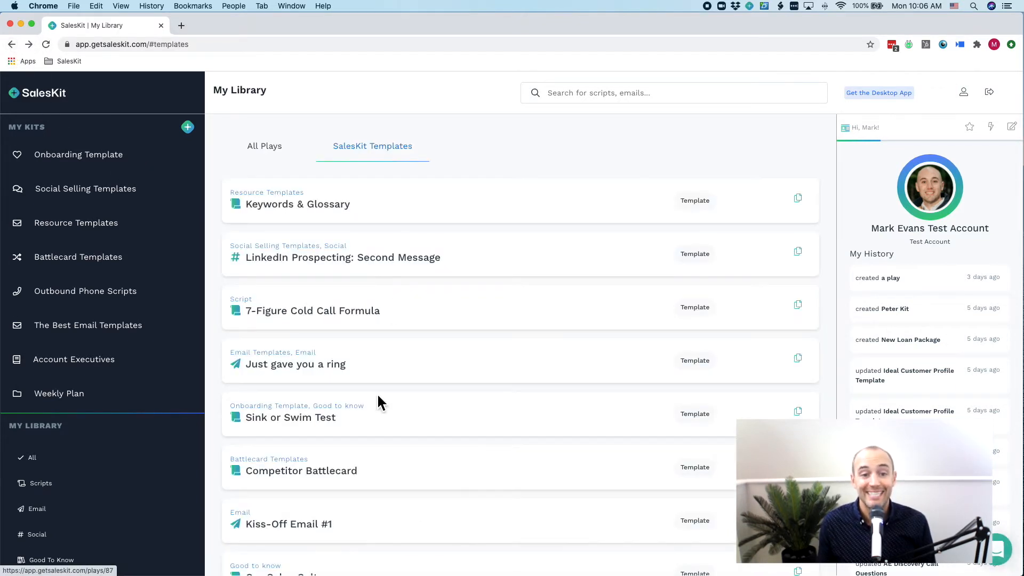
scroll("down", 3)
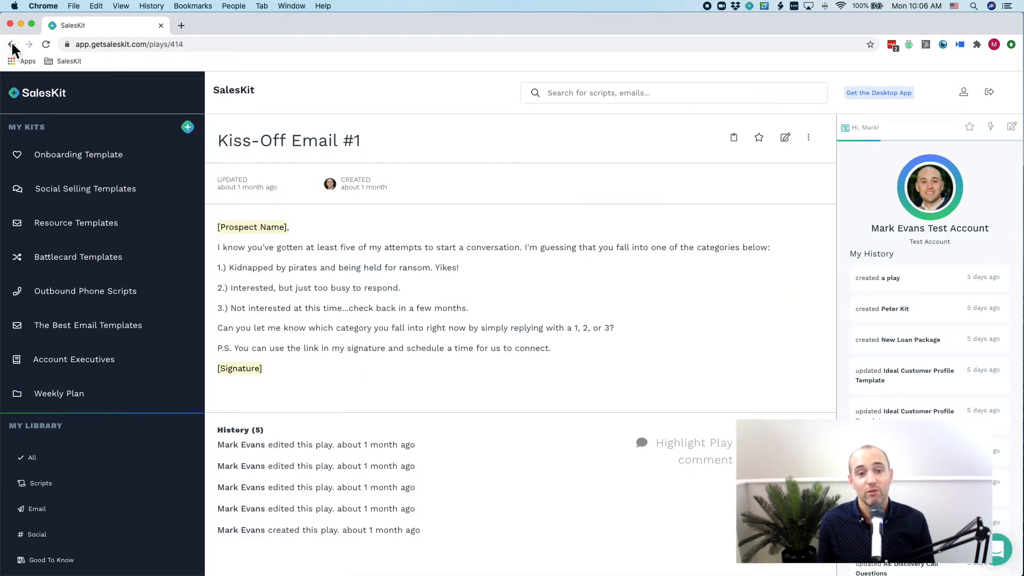
left_click(12, 44)
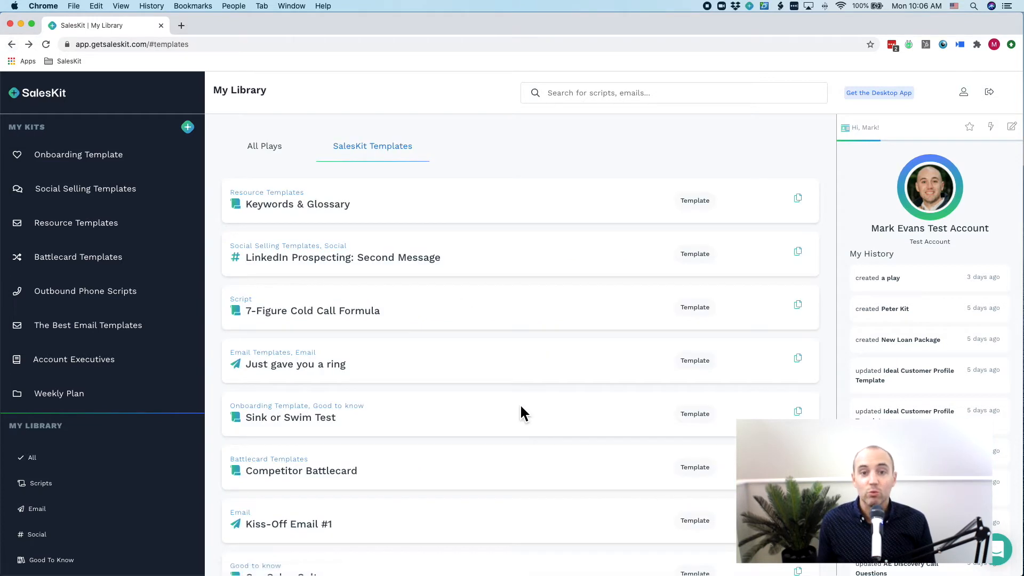
Step: Open the Objection Handling template and scroll through its contents
scroll("down", 3)
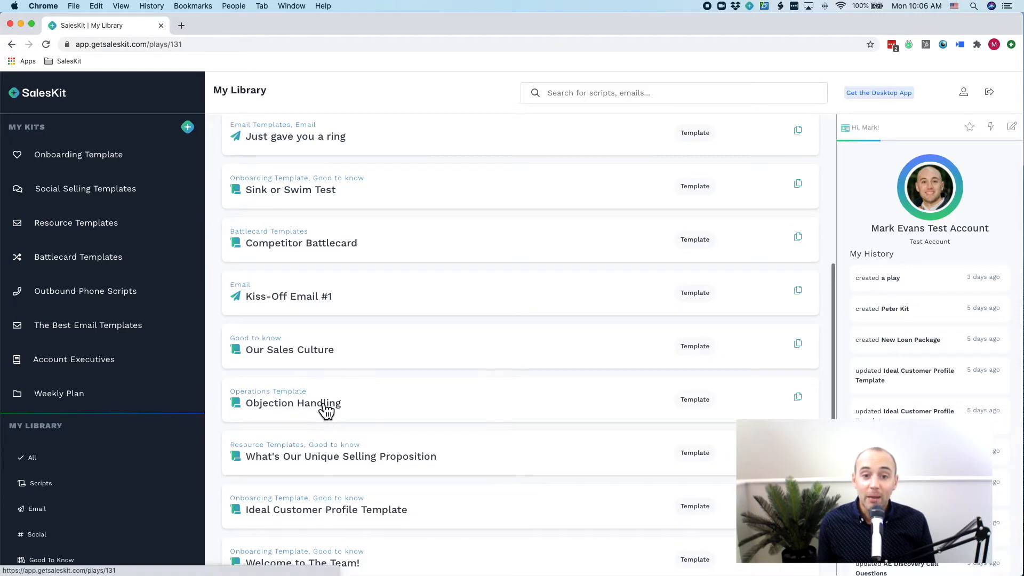
left_click(292, 402)
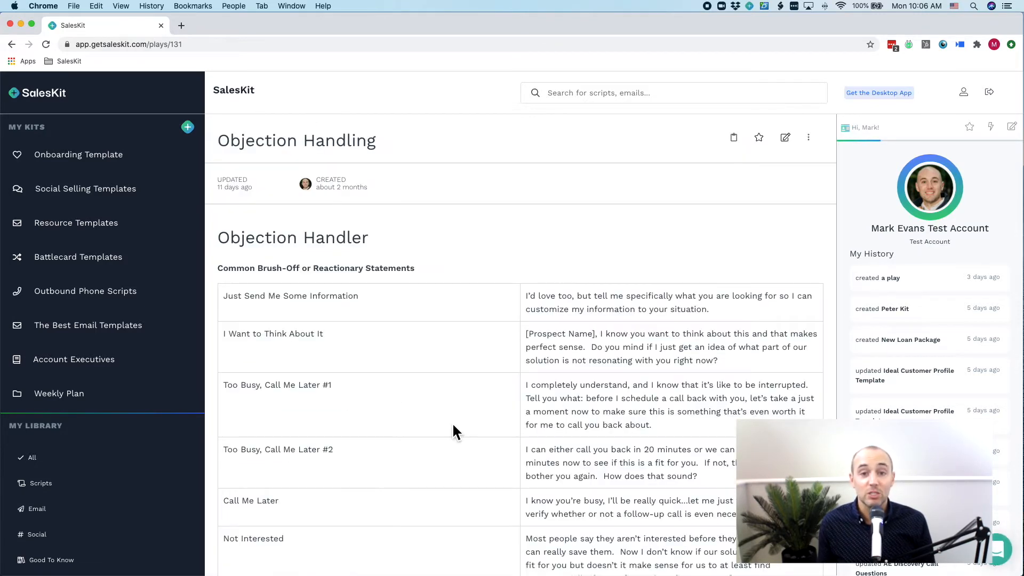
scroll("down", 3)
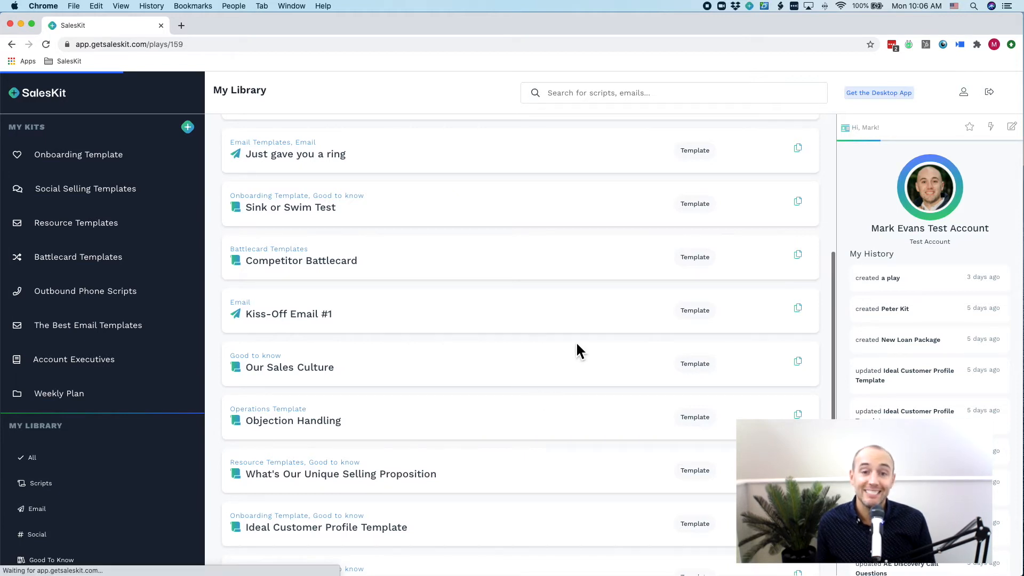
left_click(340, 474)
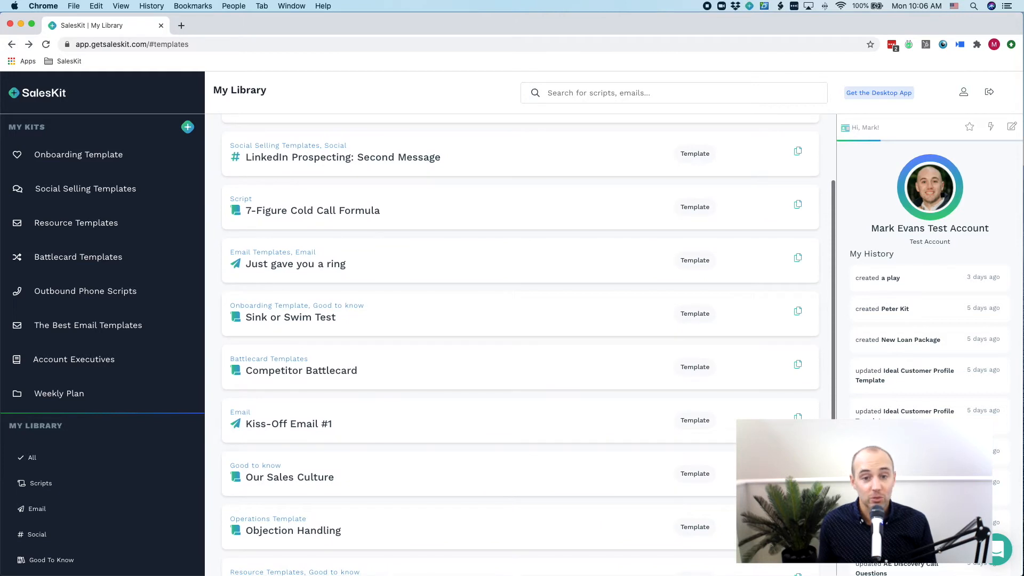
scroll("down", 3)
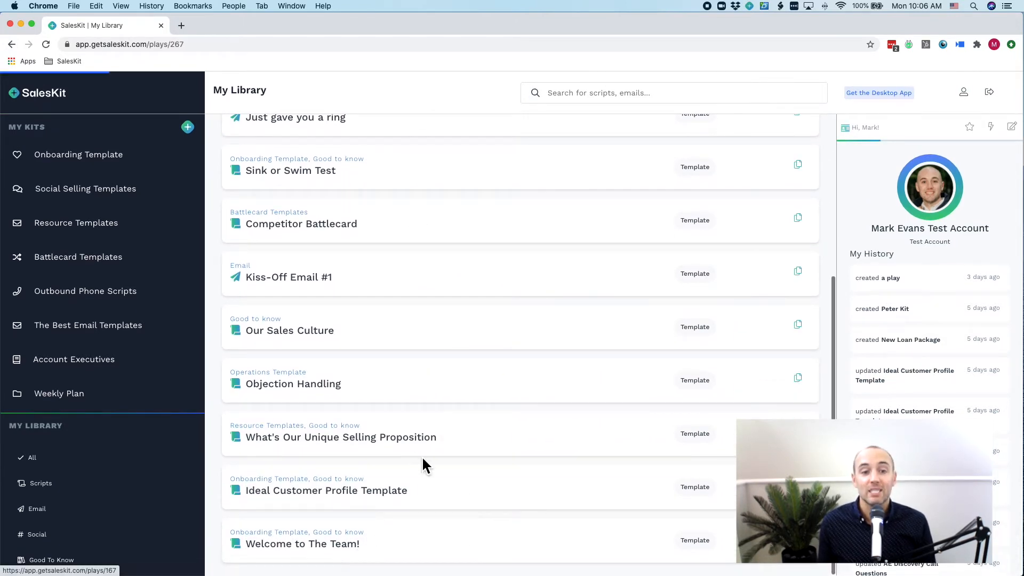
left_click(303, 544)
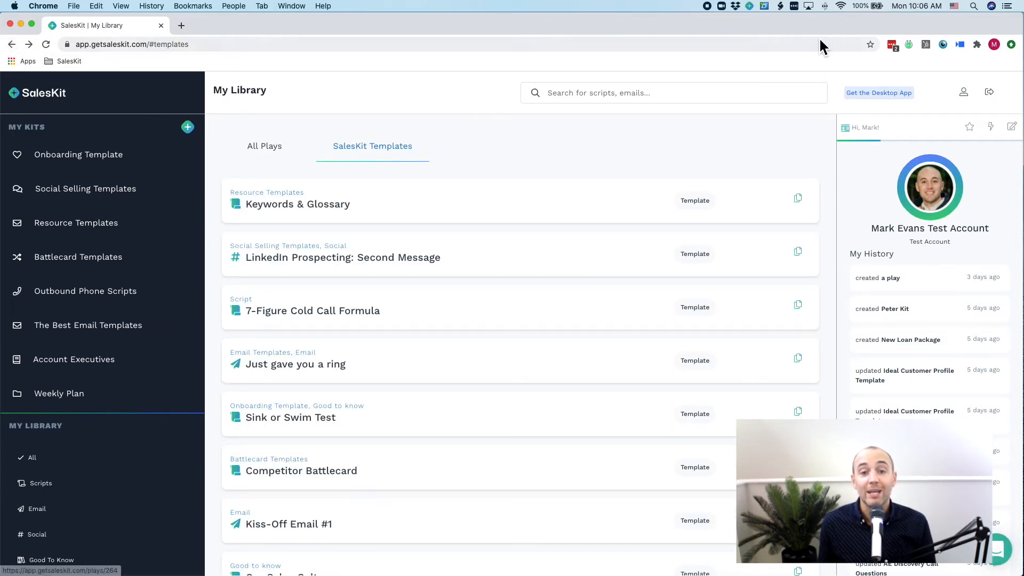
mouse_move(432, 281)
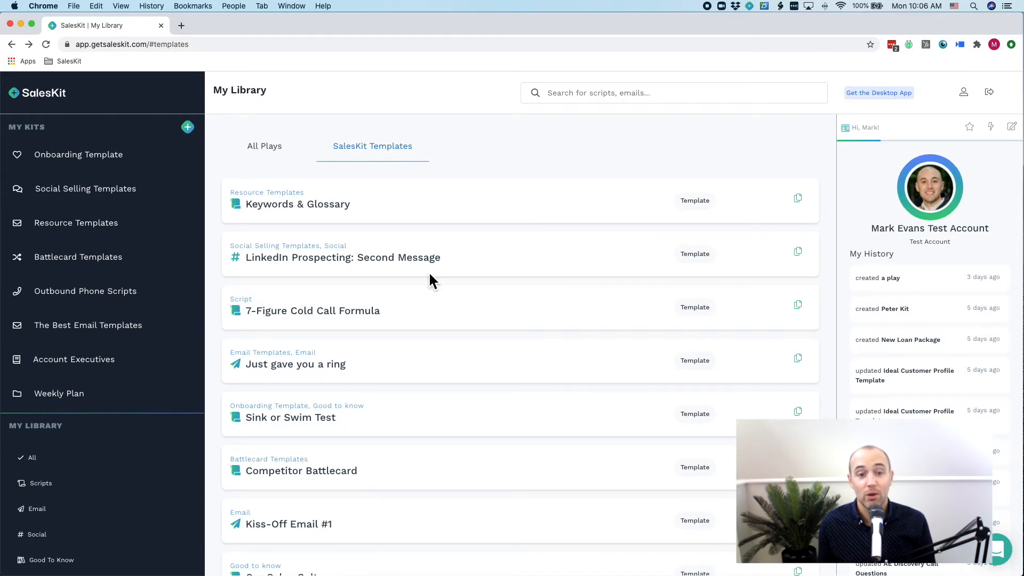
scroll("down", 3)
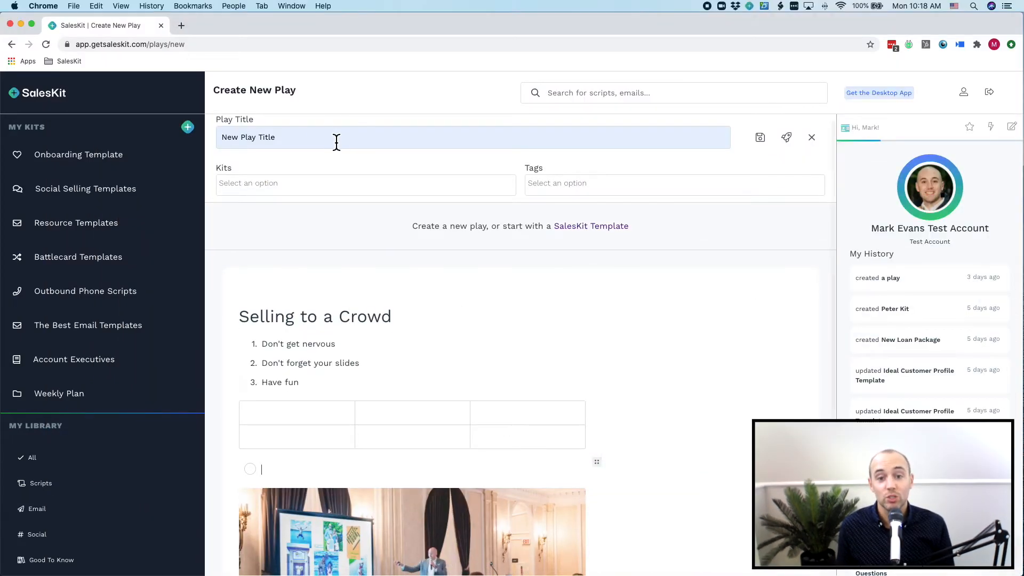
Step: File the new play under Onboarding, Social Selling and Resource Templates, tagged Good to know and None
left_click(364, 183)
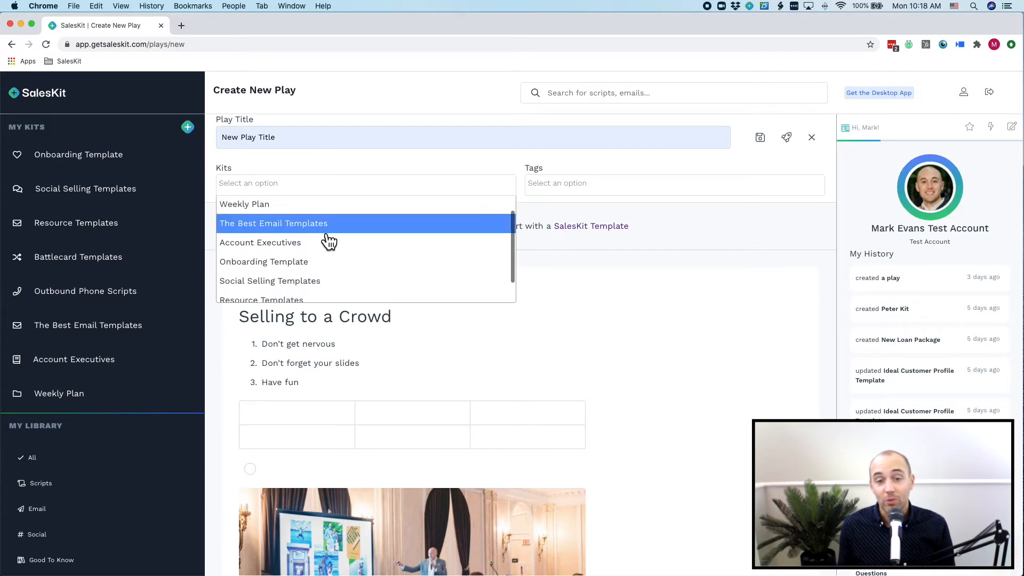
scroll("down", 3)
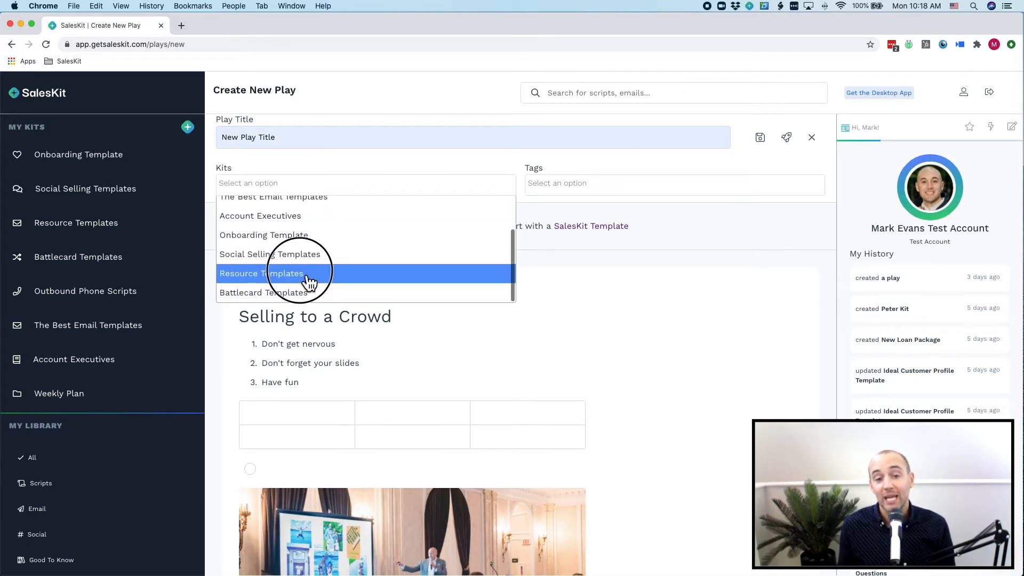
left_click(274, 273)
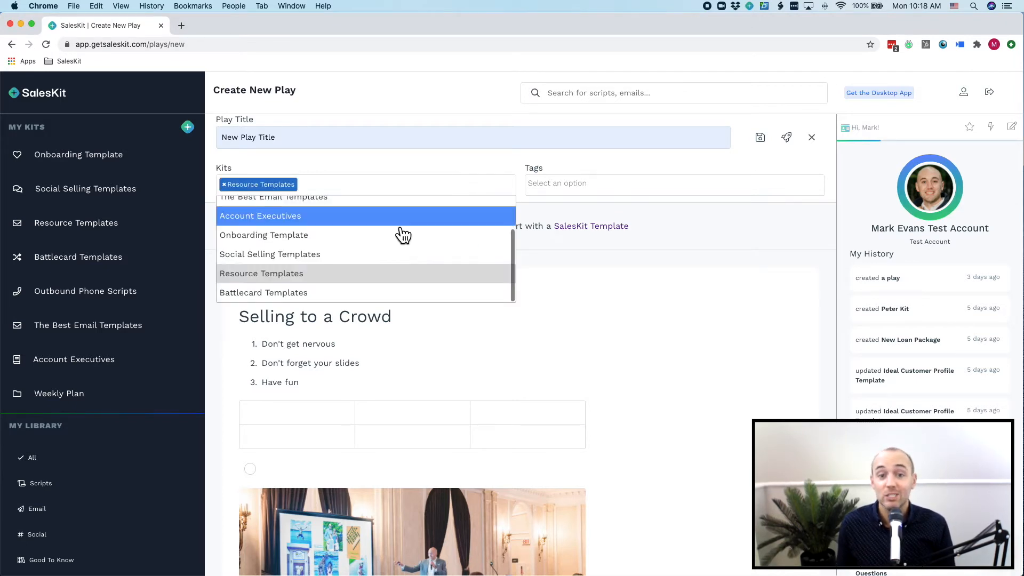
left_click(269, 254)
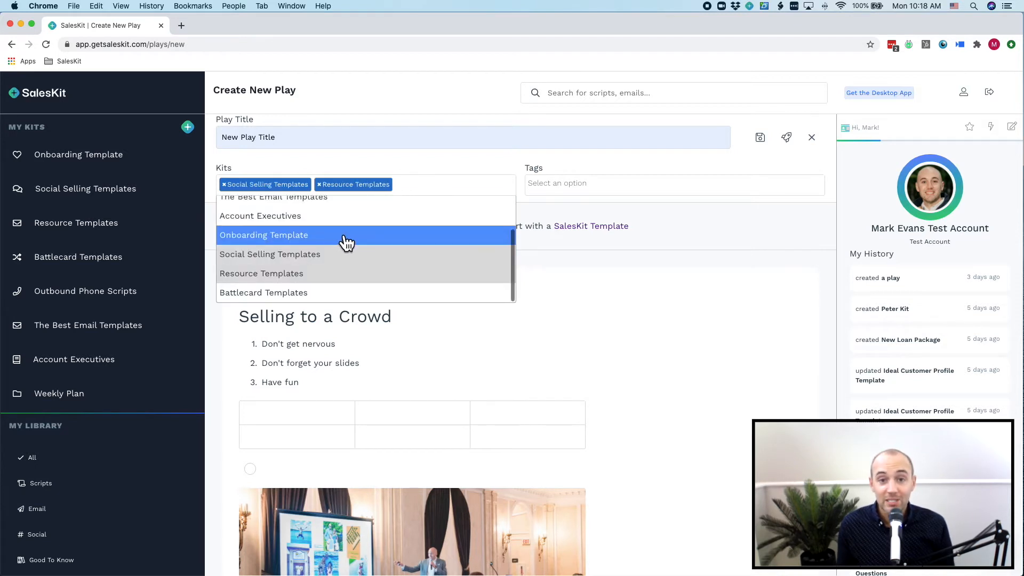
left_click(264, 235)
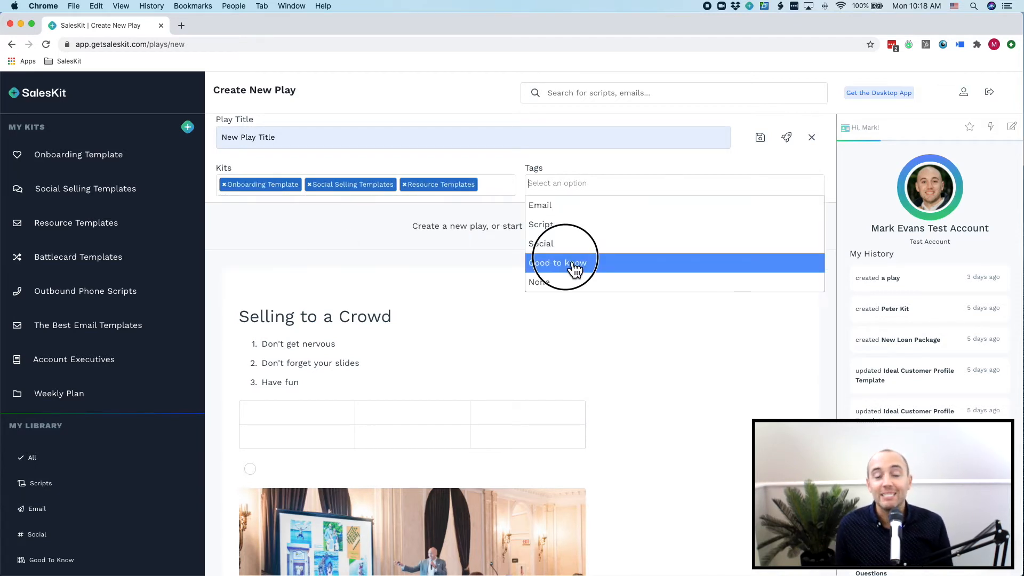
left_click(558, 262)
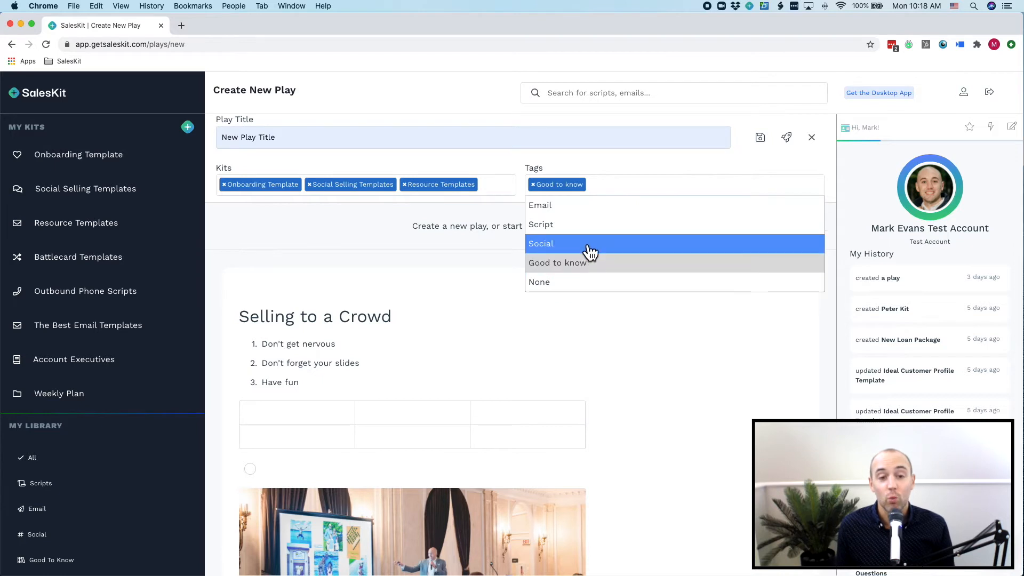
left_click(539, 282)
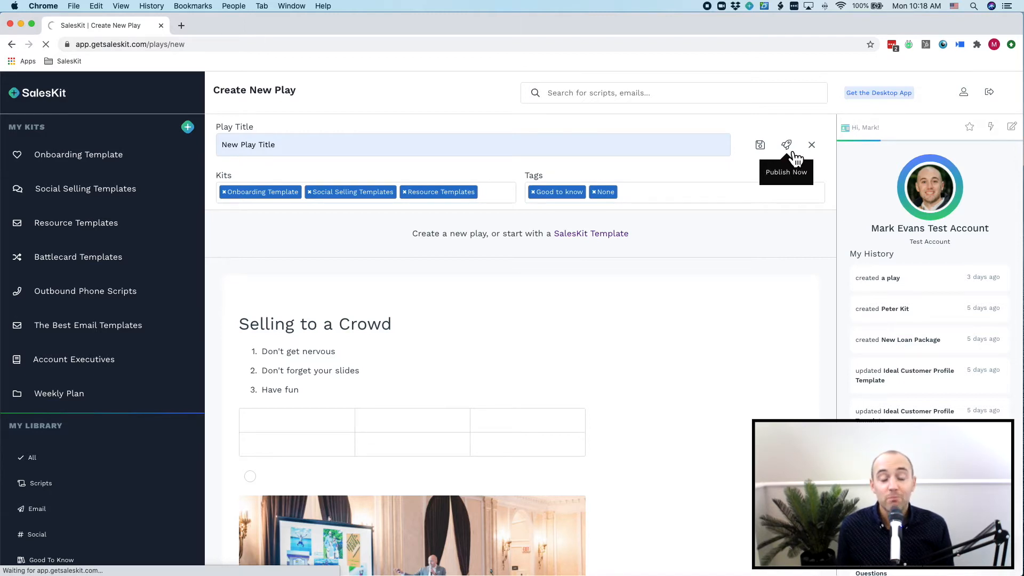
Step: Publish the play and expand The Best Email Templates kit
left_click(786, 144)
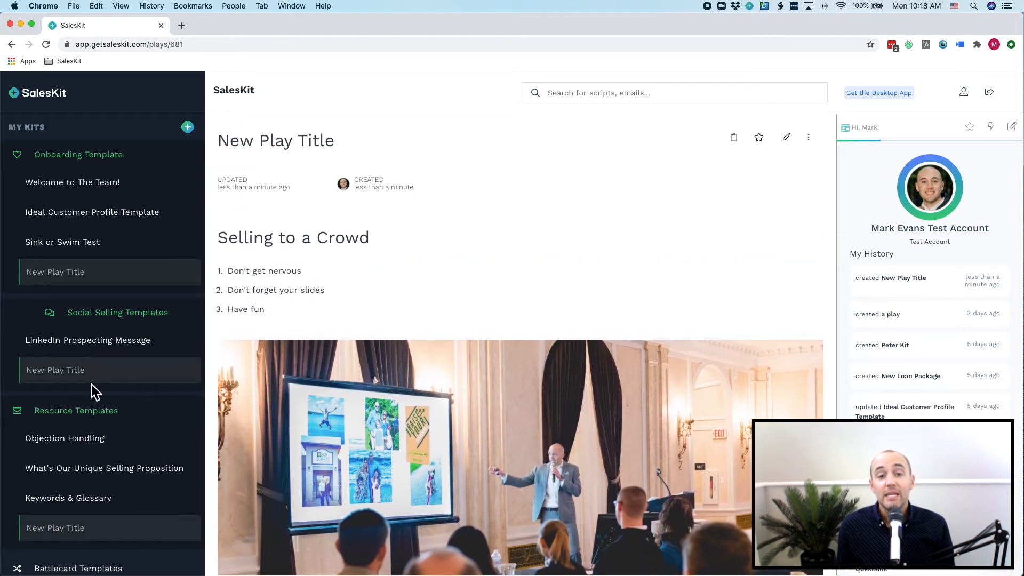
mouse_move(65, 525)
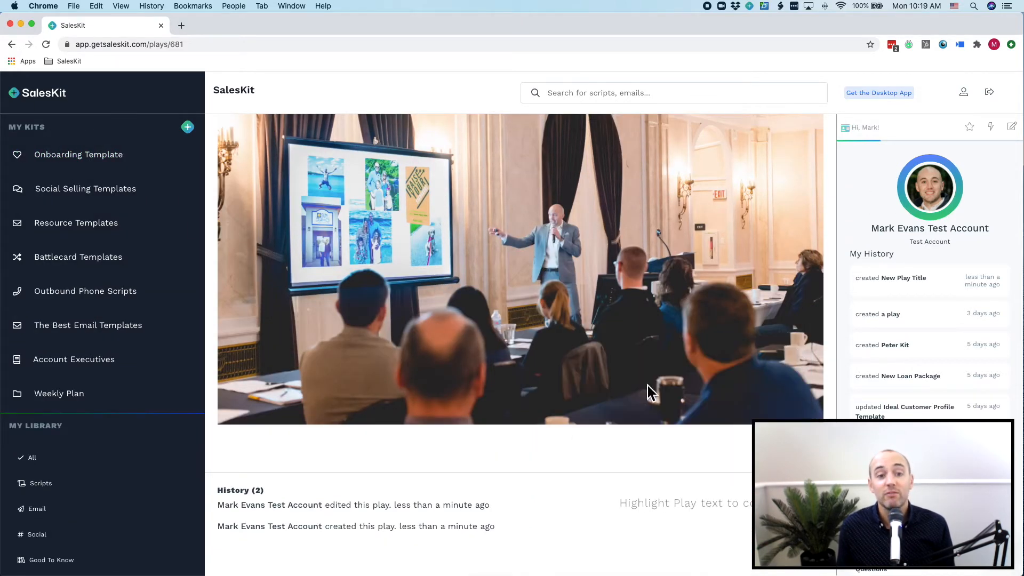
mouse_move(535, 529)
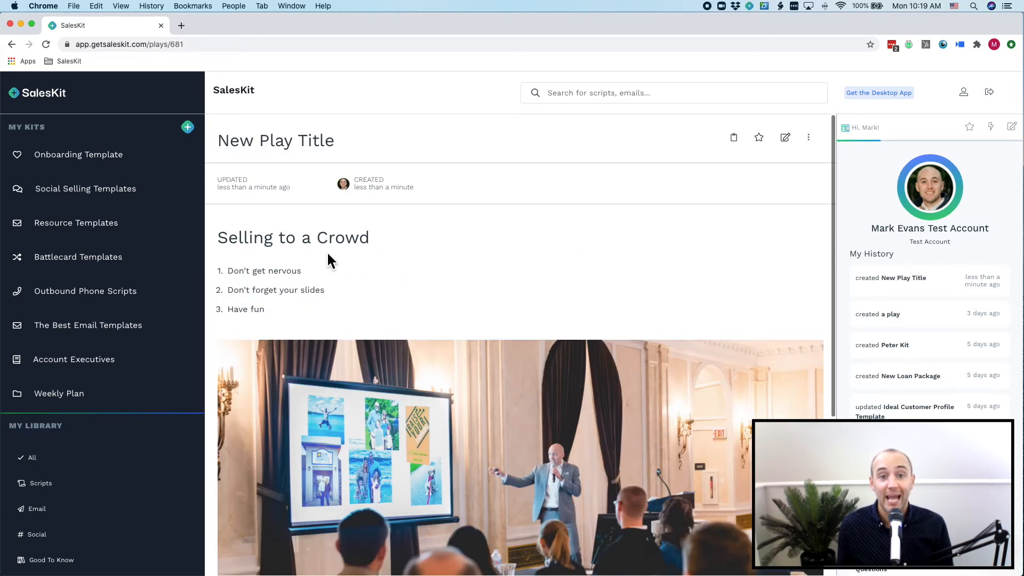
scroll("down", 3)
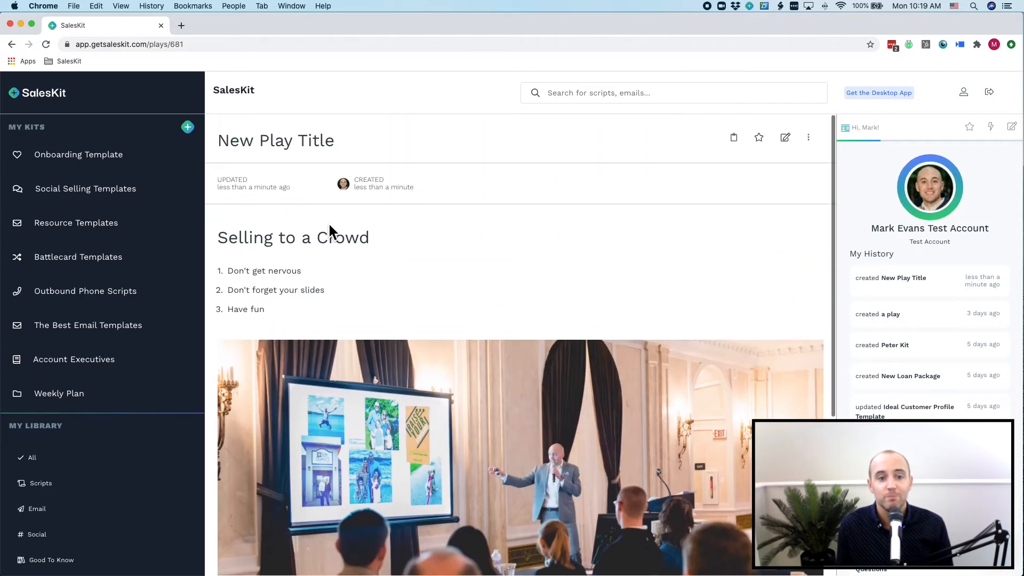
mouse_move(290, 273)
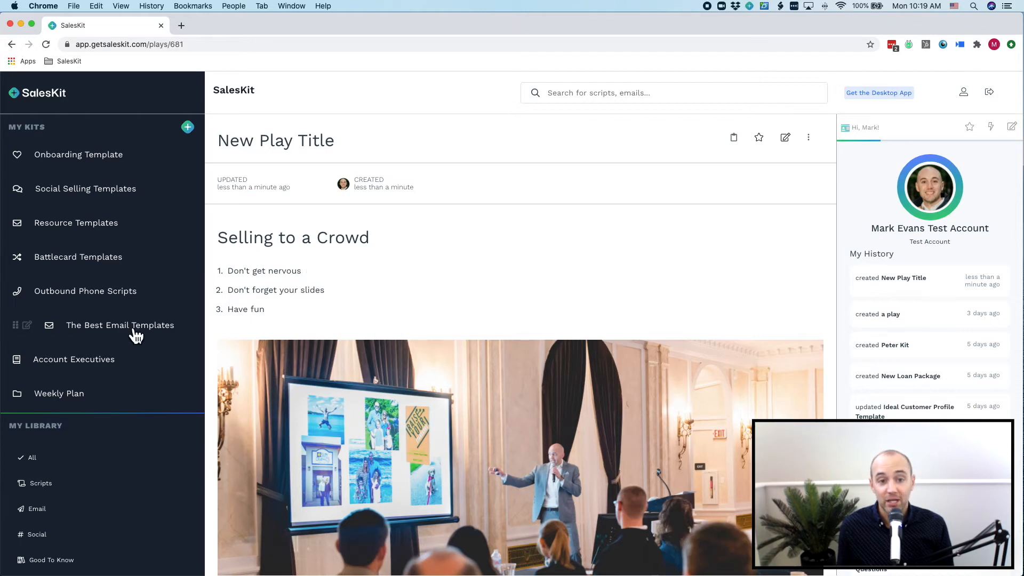
left_click(120, 324)
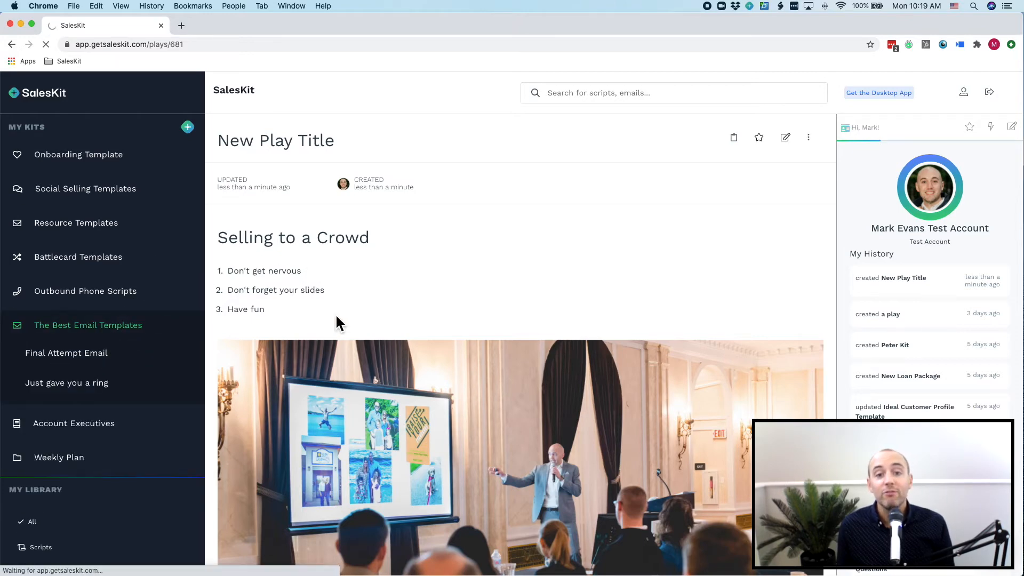
Step: Open Final Attempt Email and select its P.S. sentence
left_click(65, 353)
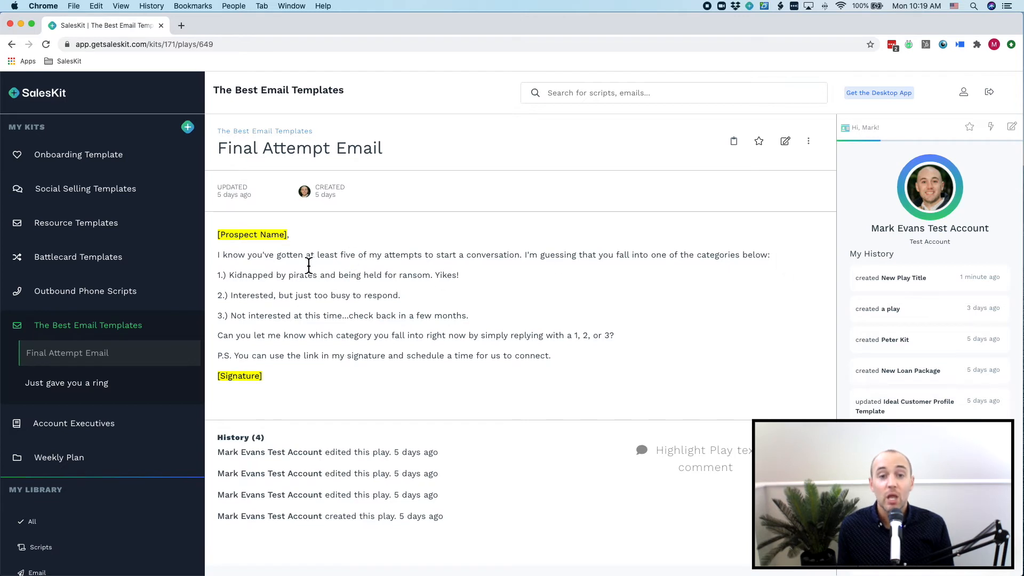
mouse_move(568, 365)
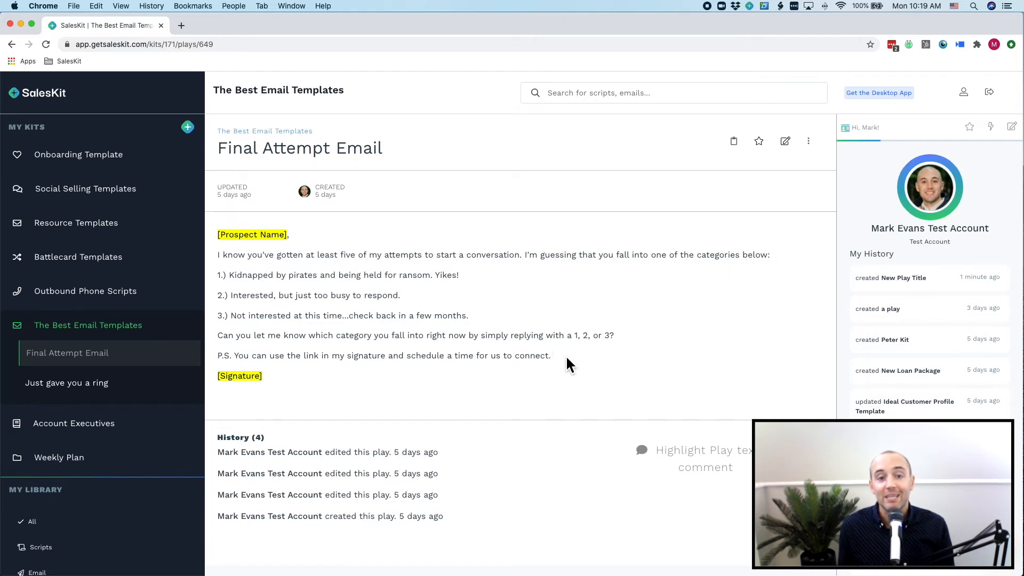
left_click_drag(218, 355, 550, 355)
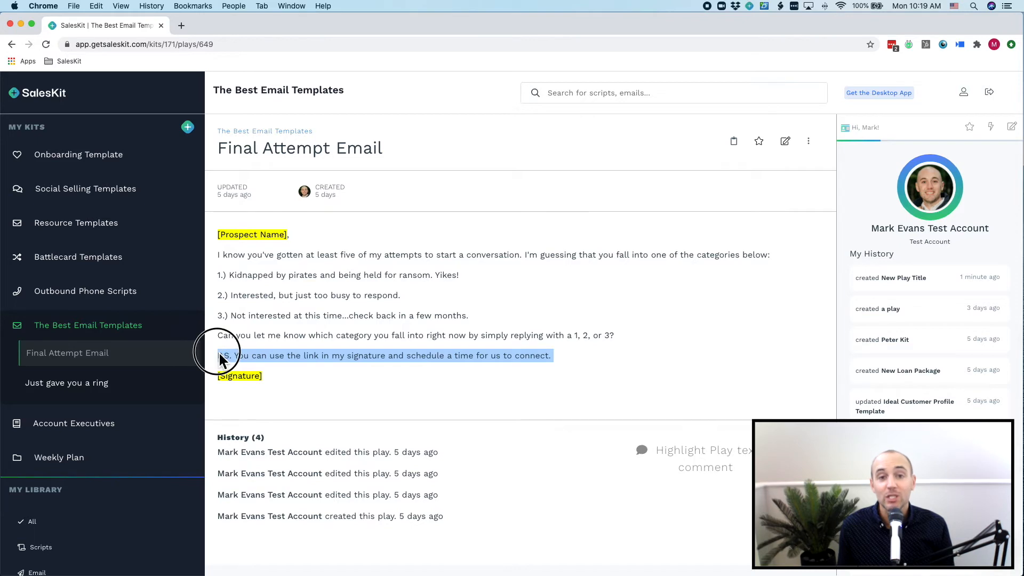
Step: Post the comment 'should really change or edit this final stat…' on the P.S. line
left_click(704, 449)
type("I think we")
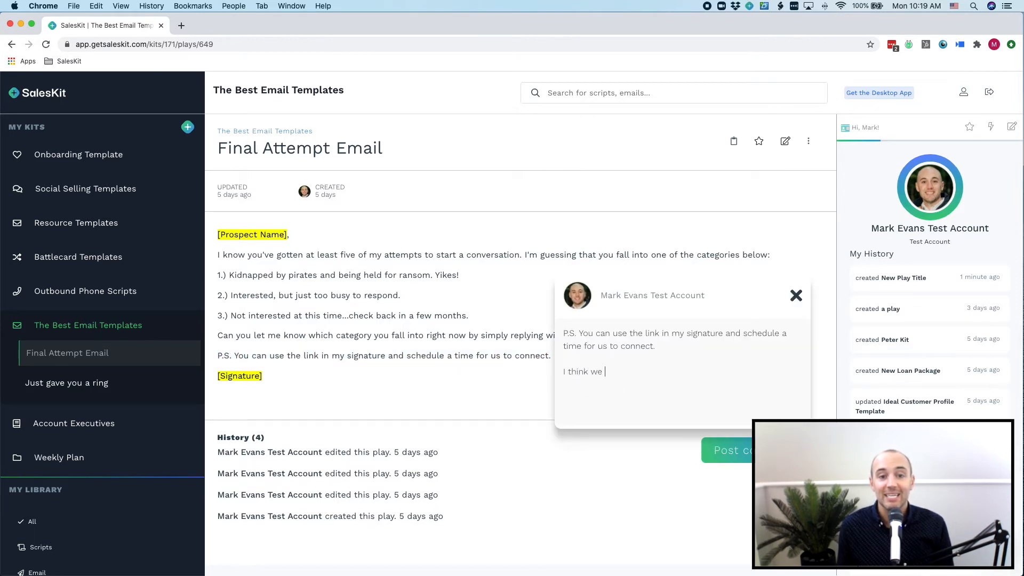
type("should really chan")
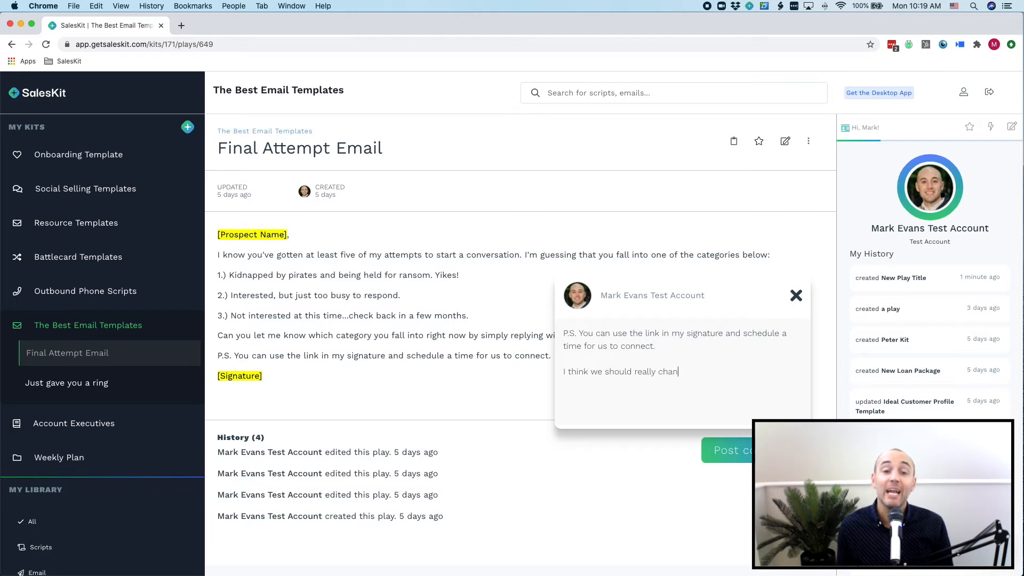
type("ge or edit")
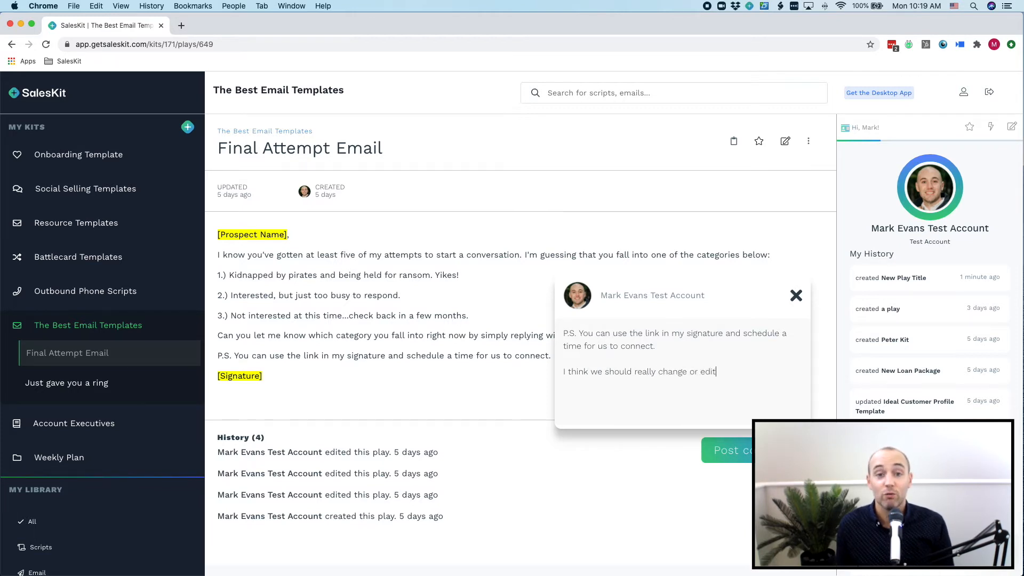
type("this final statement.")
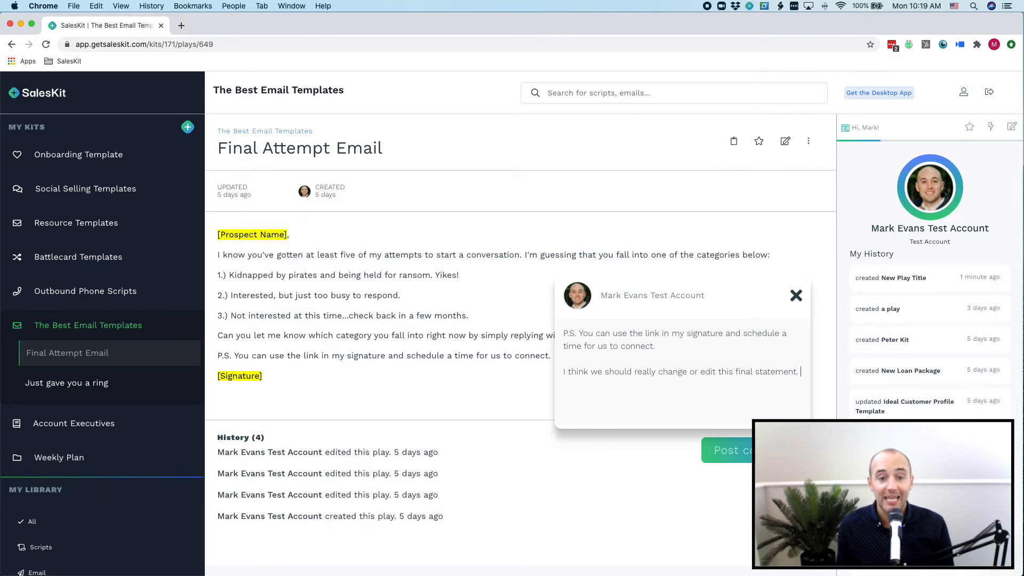
left_click(732, 450)
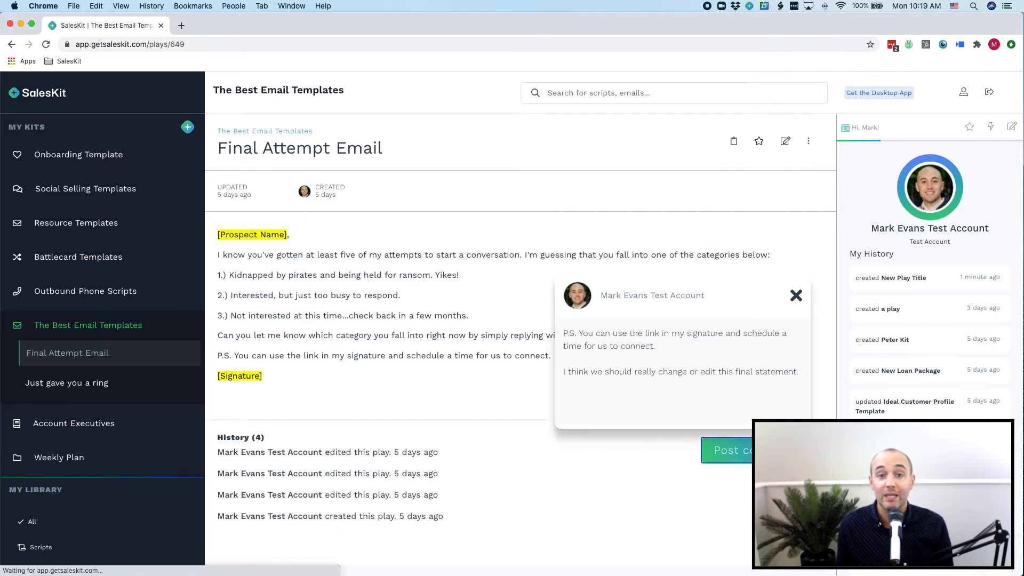
left_click(727, 450)
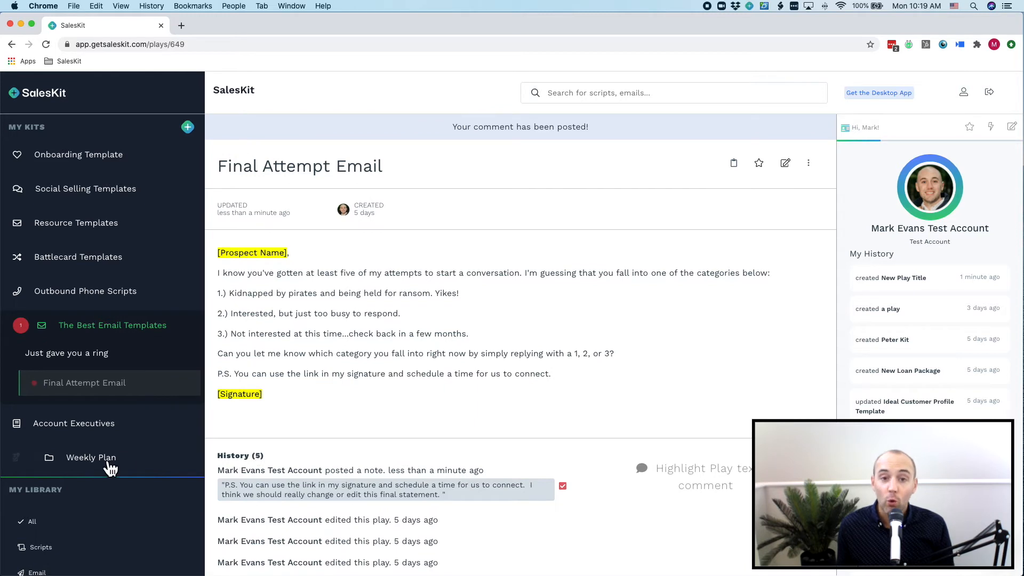
mouse_move(46, 92)
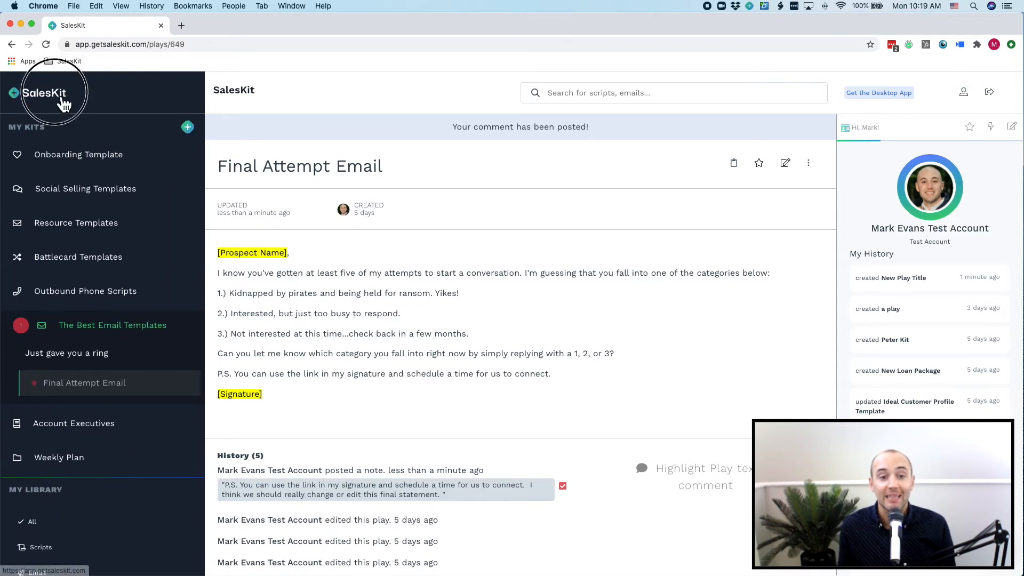
left_click(44, 92)
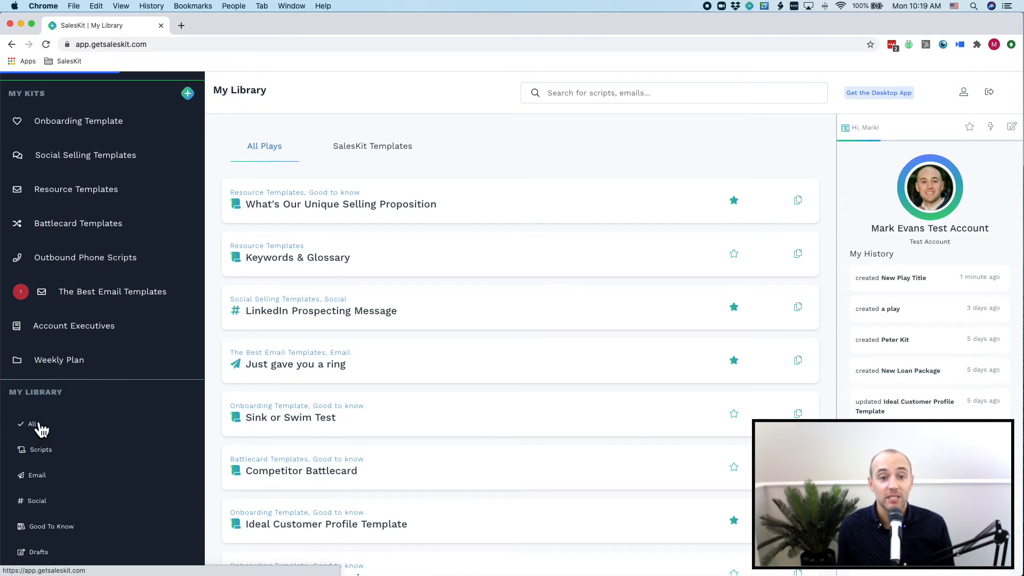
mouse_move(49, 463)
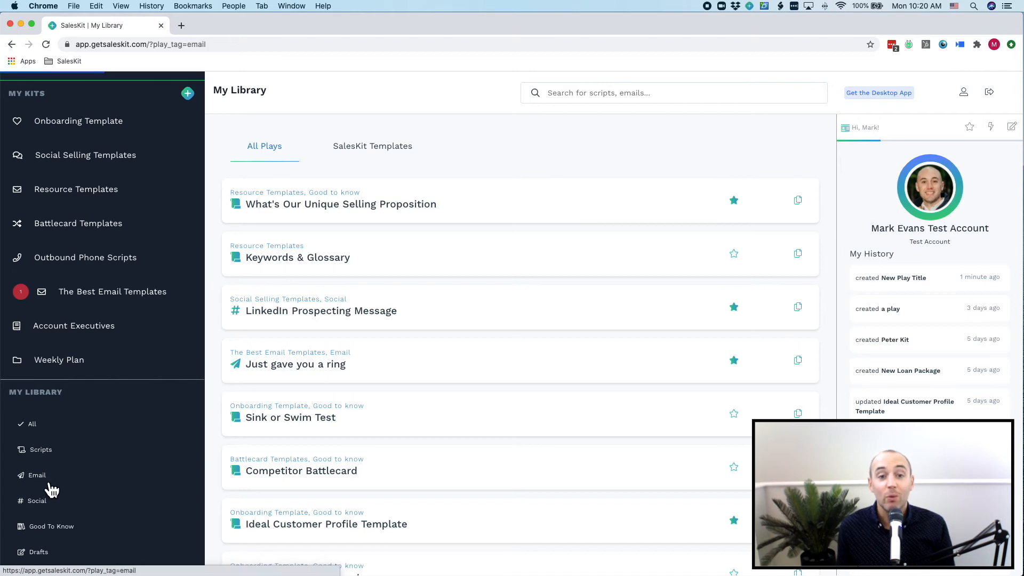
mouse_move(53, 500)
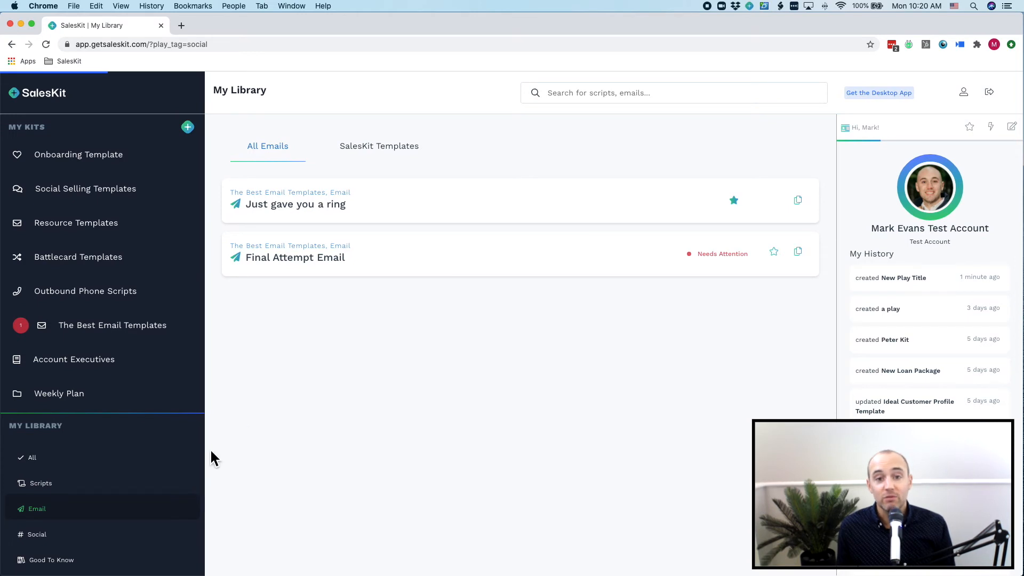
Step: Open the compact SalesKit window showing account activity history
left_click(36, 533)
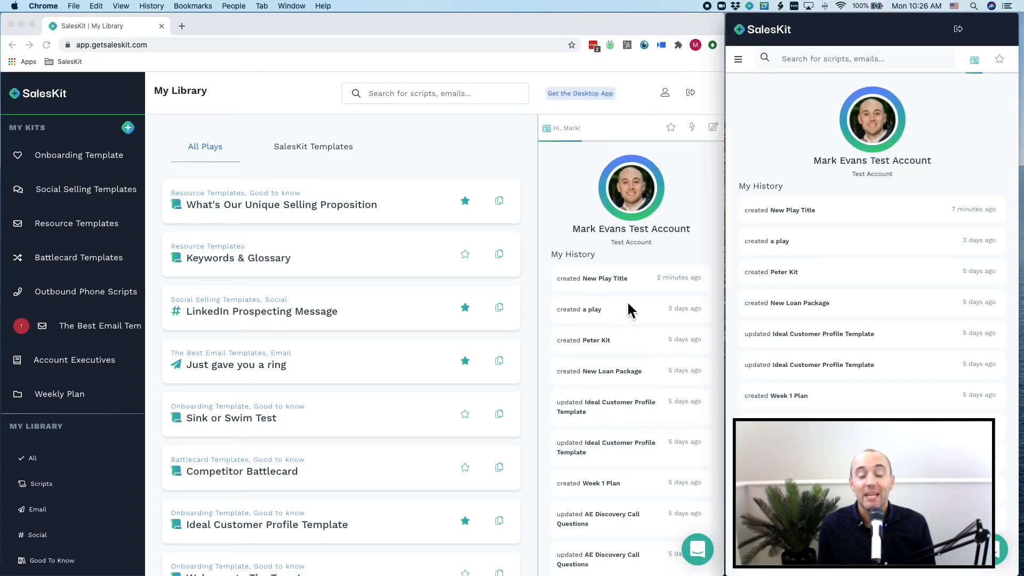
Step: View Favorite Plays, then read Unique Selling Proposition and browse Resource Templates plays
left_click(998, 58)
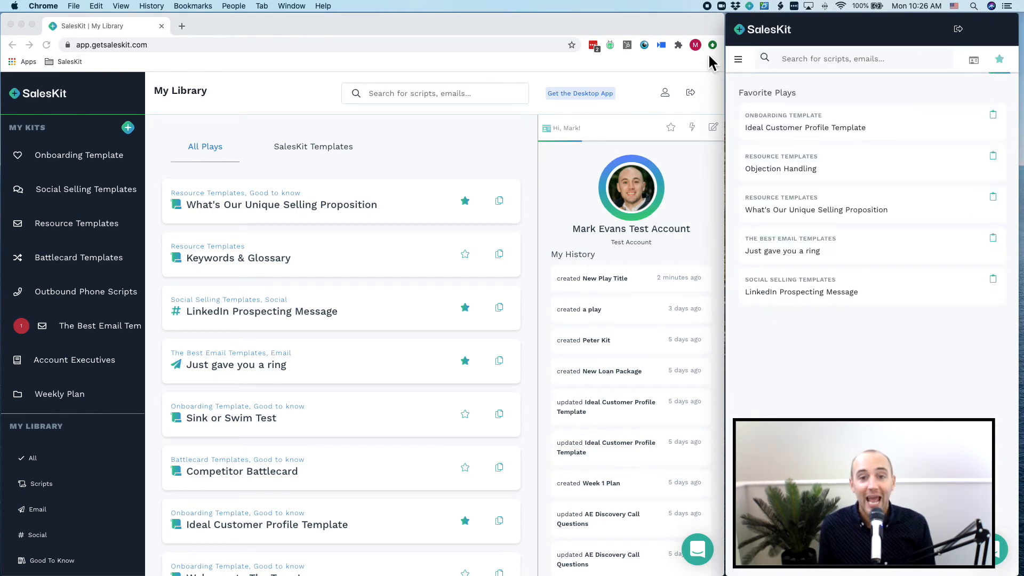
left_click(737, 58)
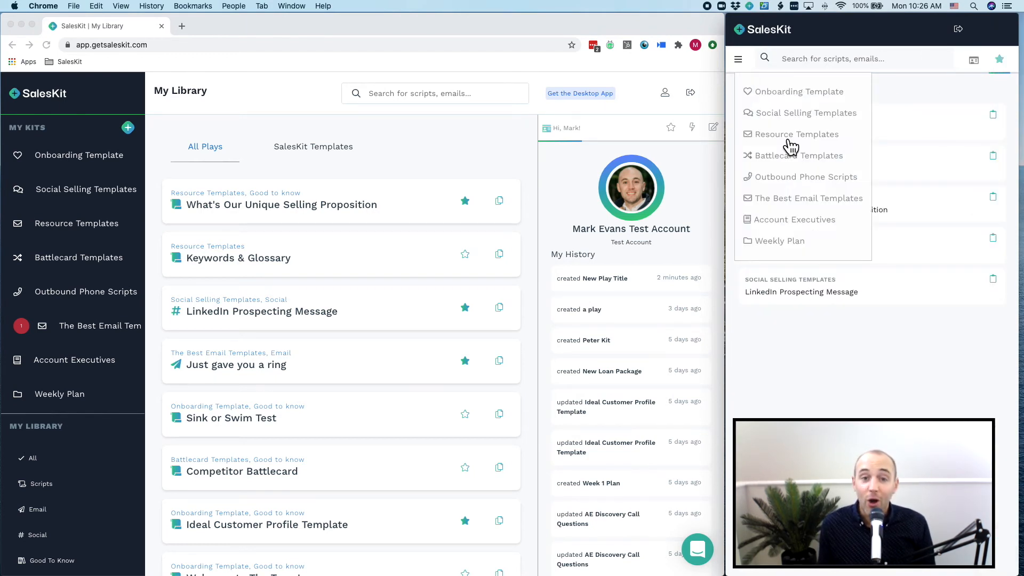
left_click(797, 134)
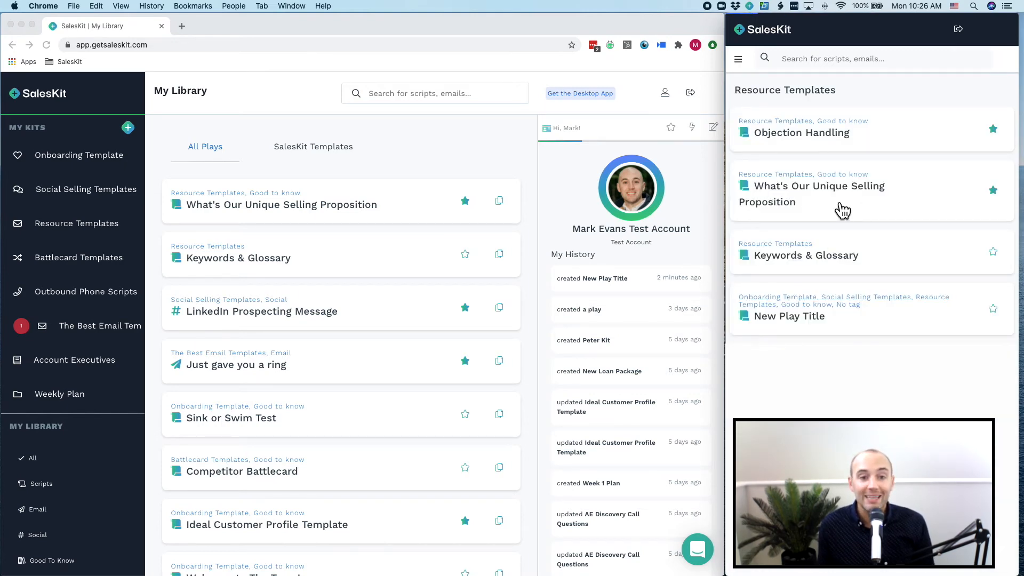
left_click(818, 193)
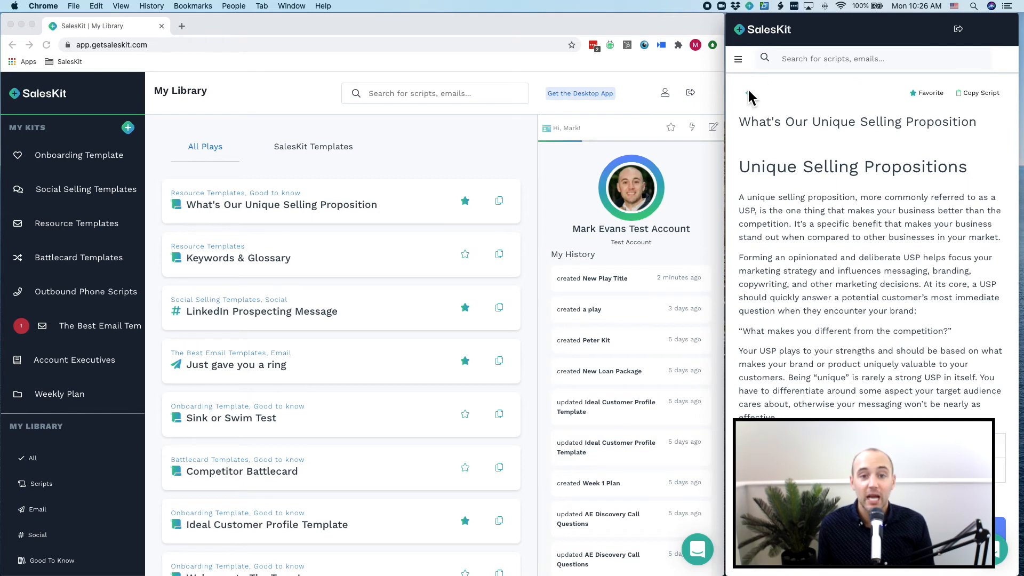
left_click(849, 58)
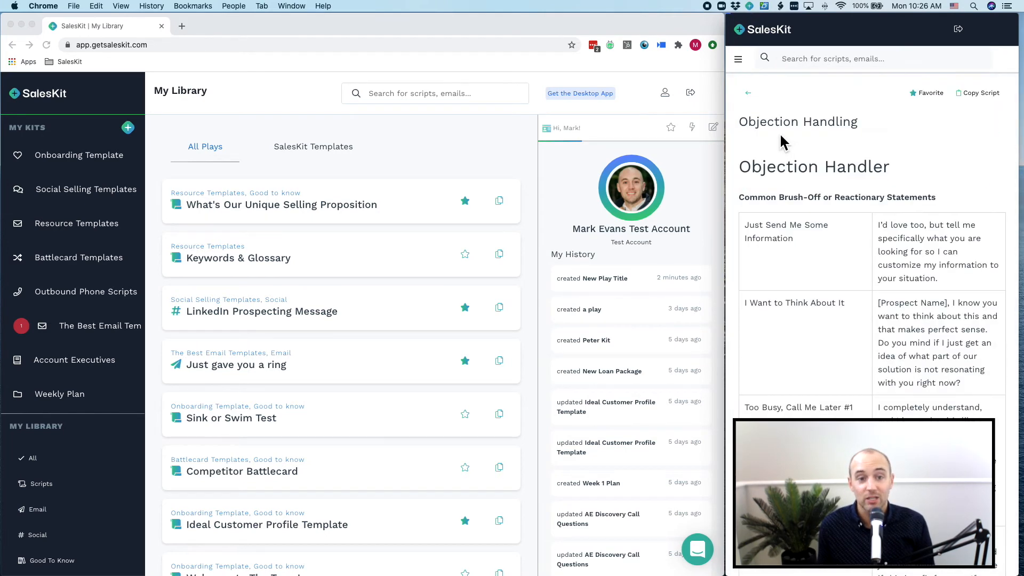
scroll("down", 3)
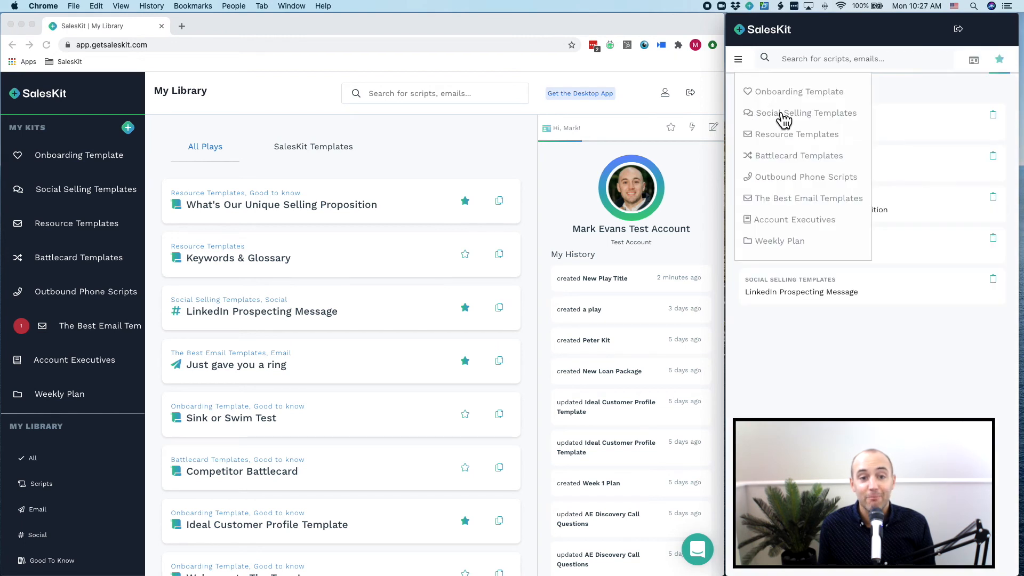
mouse_move(812, 210)
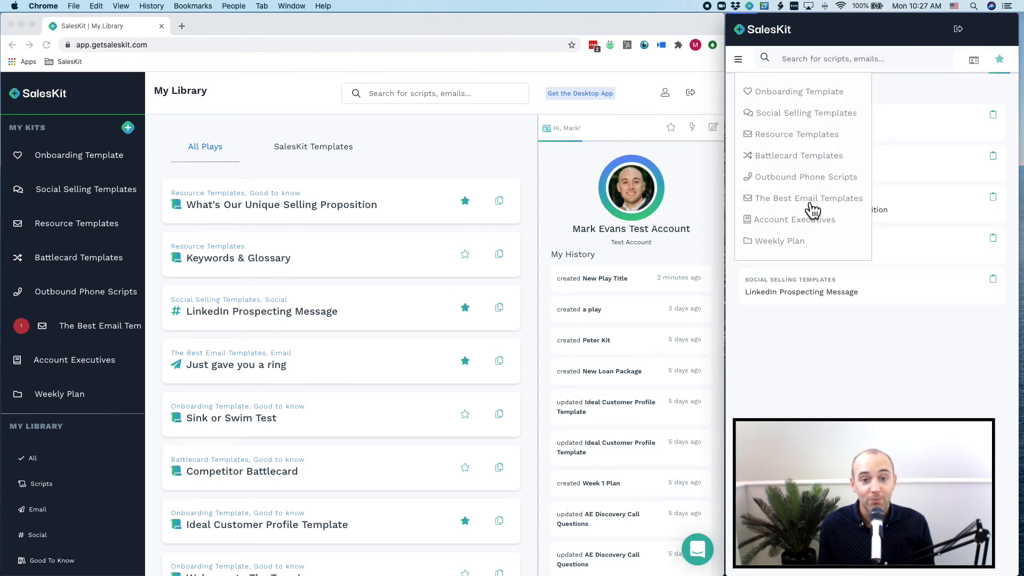
Step: Copy the 'Just gave you a ring' email from The Best Email Templates, then return home
left_click(809, 198)
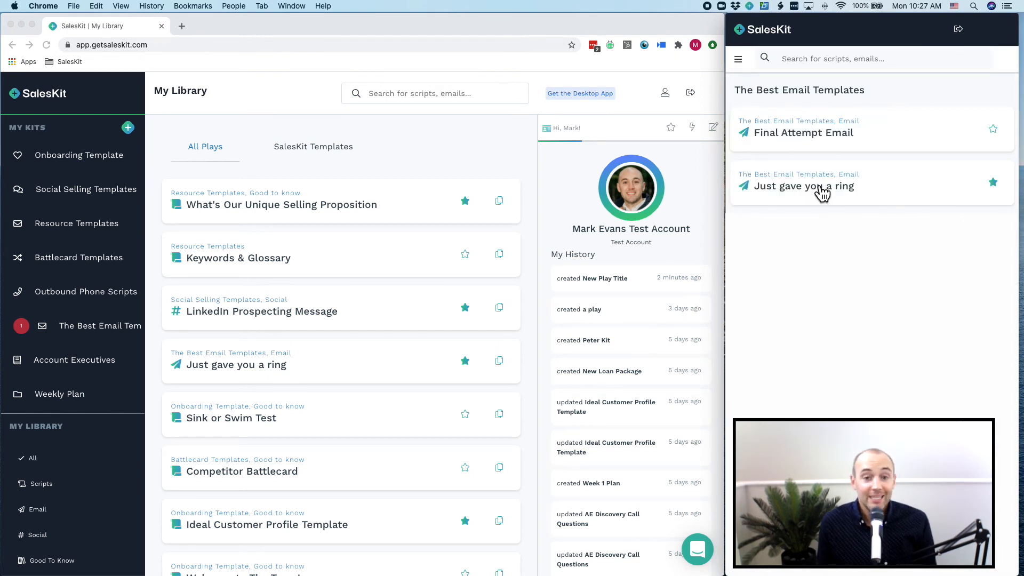
left_click(803, 186)
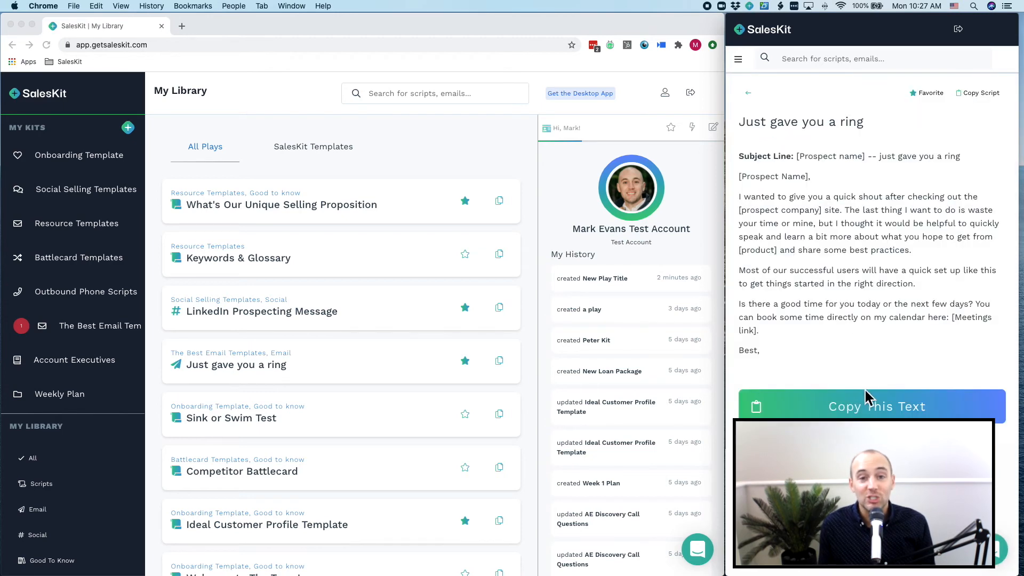
left_click(875, 405)
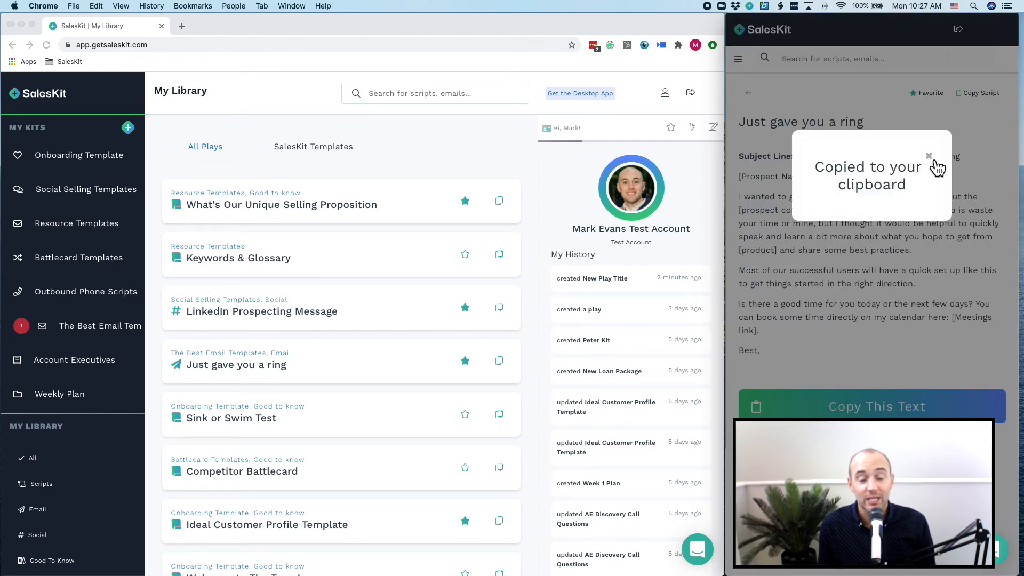
left_click(928, 156)
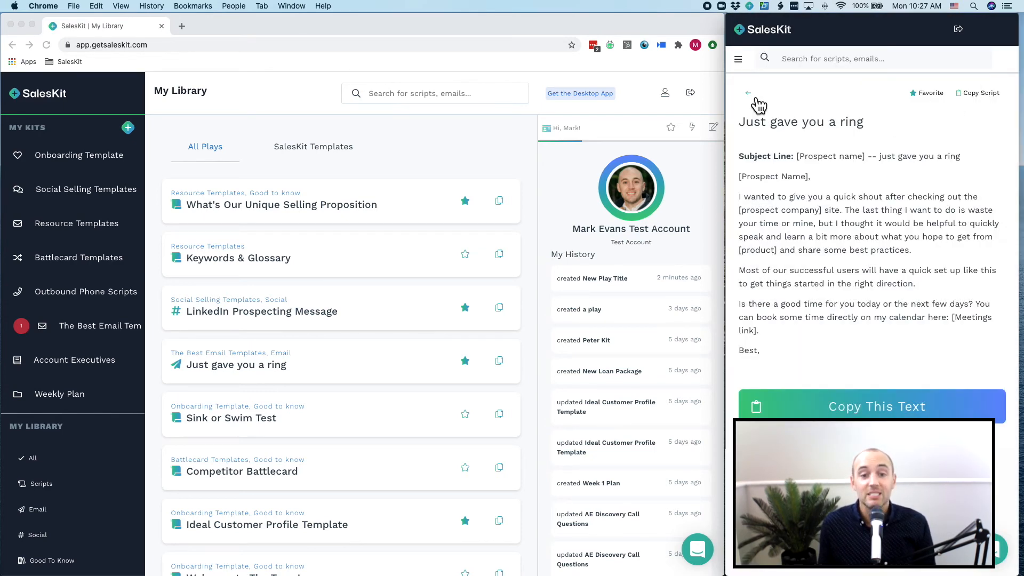
left_click(852, 58)
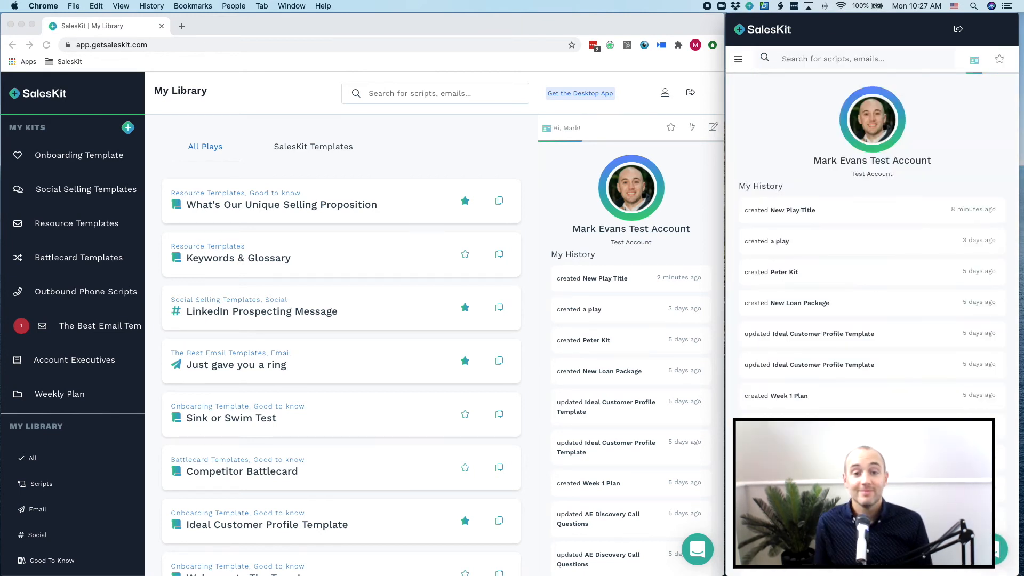
Step: Search 'LinkedIn' and open the LinkedIn Prospecting Message play
type("Linkedin")
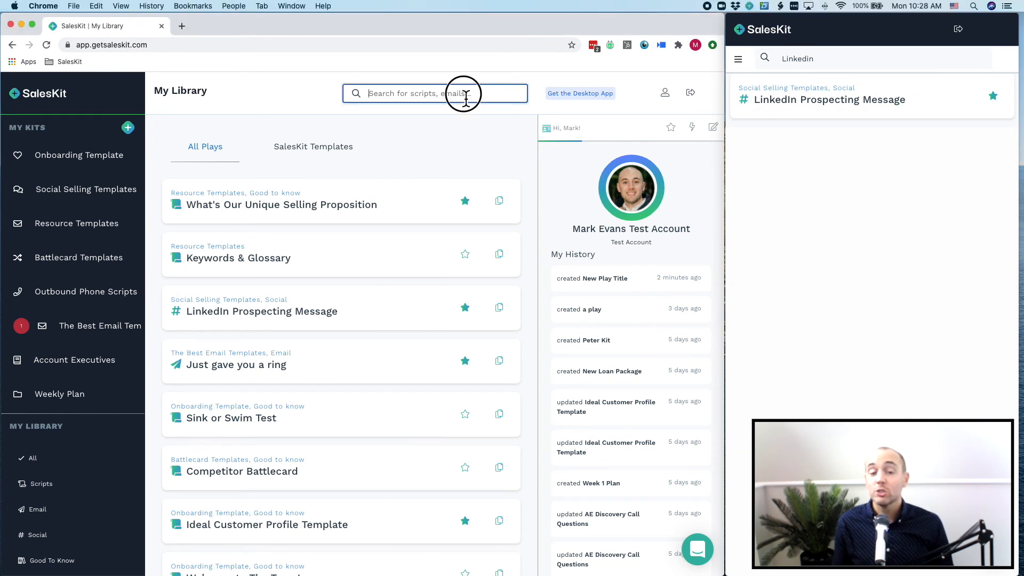
type("LinkedIn")
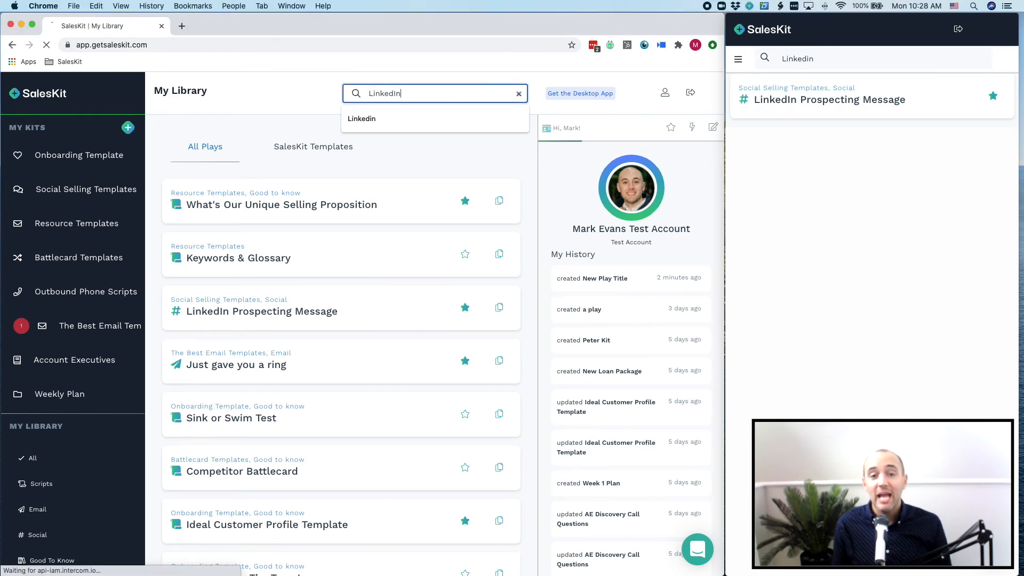
left_click(362, 119)
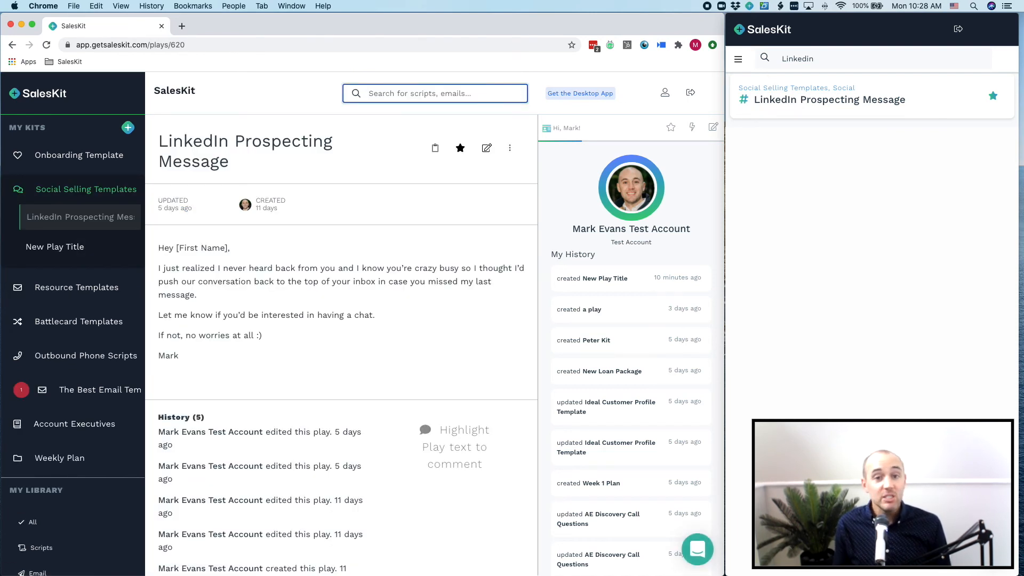
Step: Search 'Objection' in the extension and open the Objection Handling play
type("Objection")
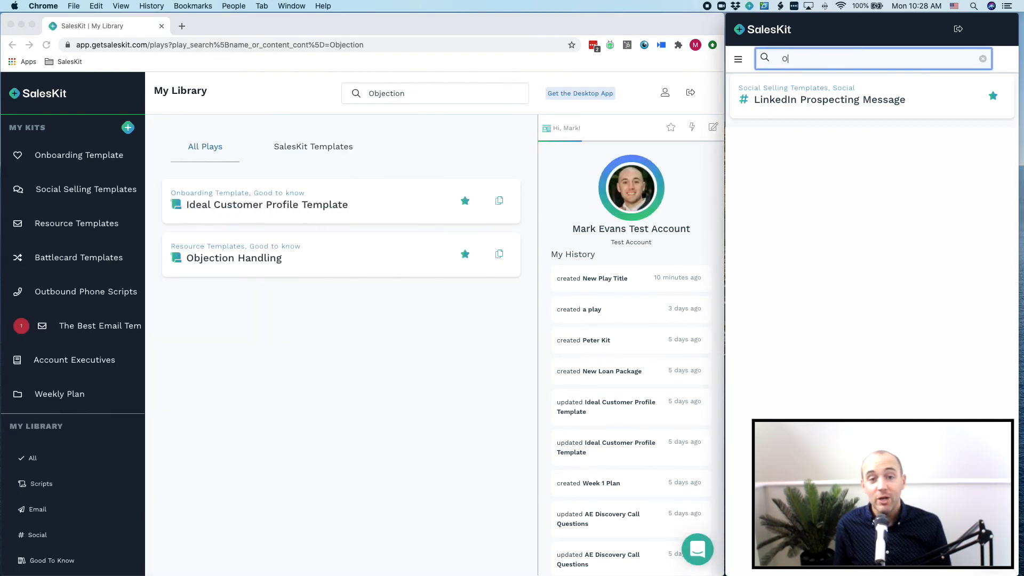
type("bjection")
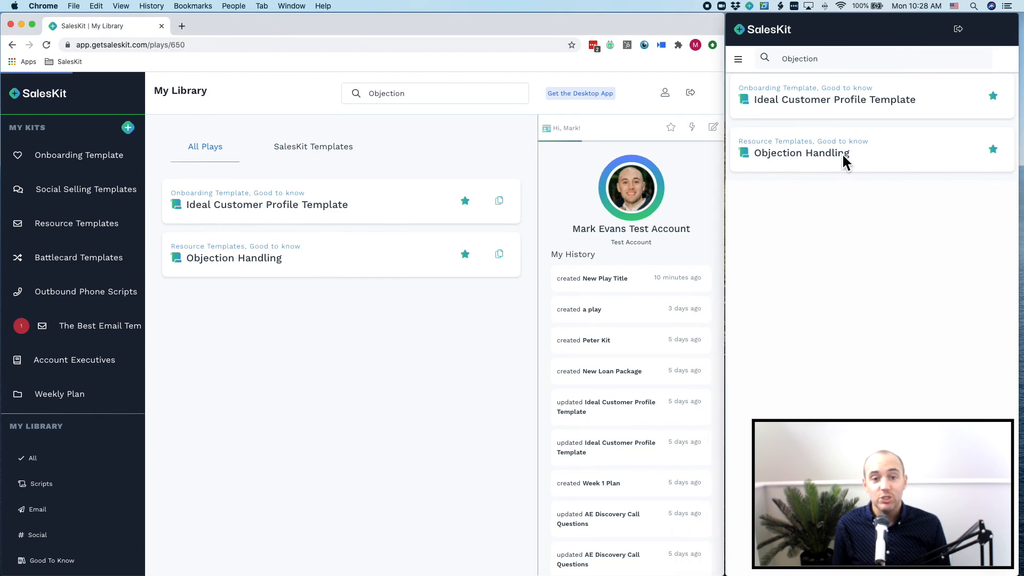
left_click(800, 152)
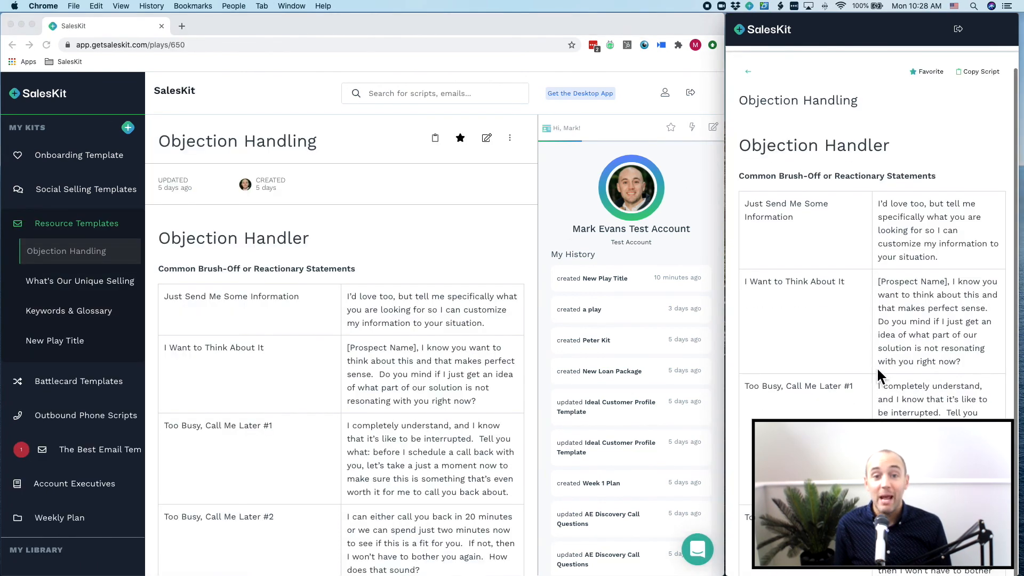
scroll("down", 3)
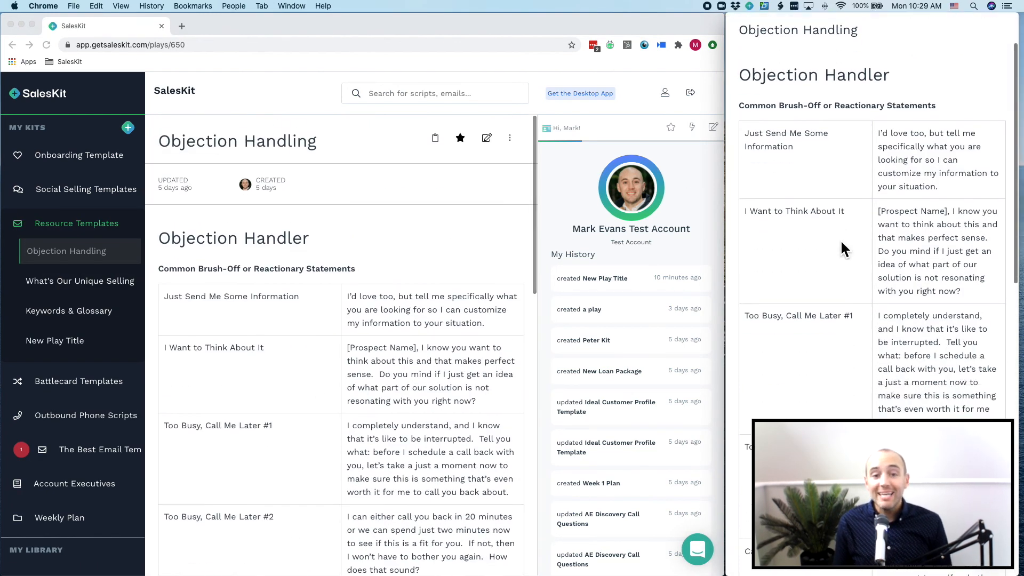